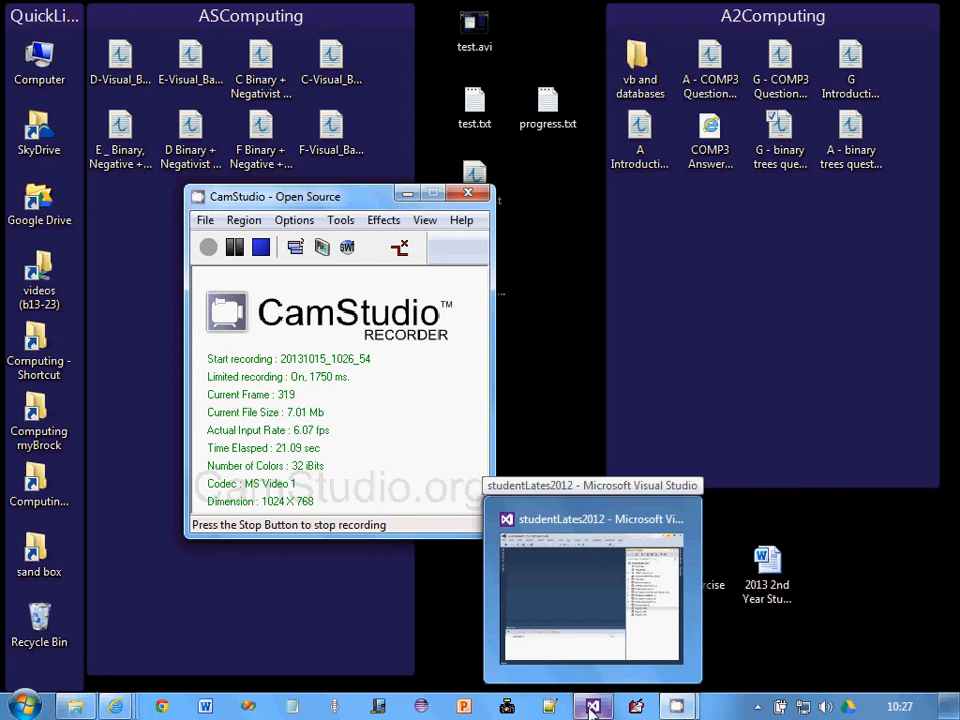
# Bring the studentLates2012 solution window in Visual Studio to the front from the taskbar
pyautogui.click(591, 705)
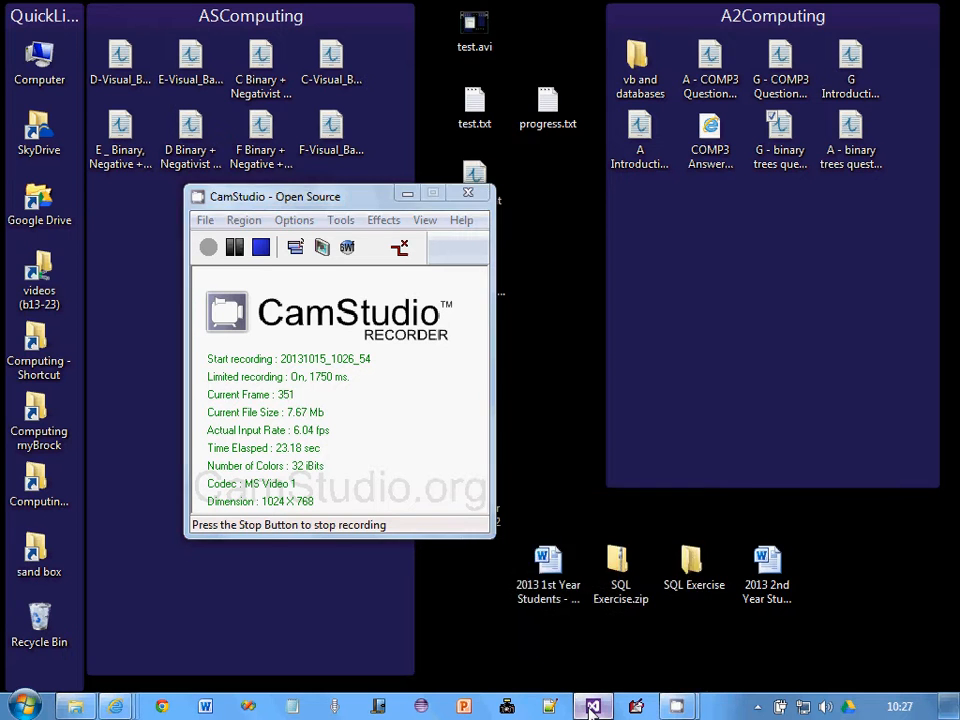
pyautogui.click(592, 706)
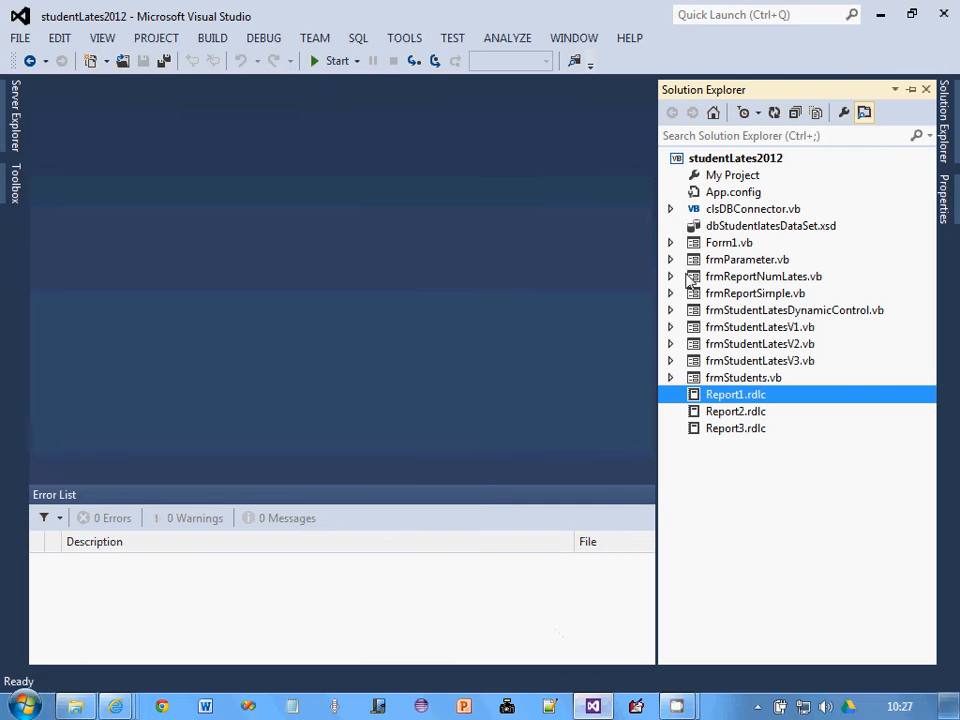
# Open Form1 in the designer and look at the Stats menu's report entries
pyautogui.click(730, 242)
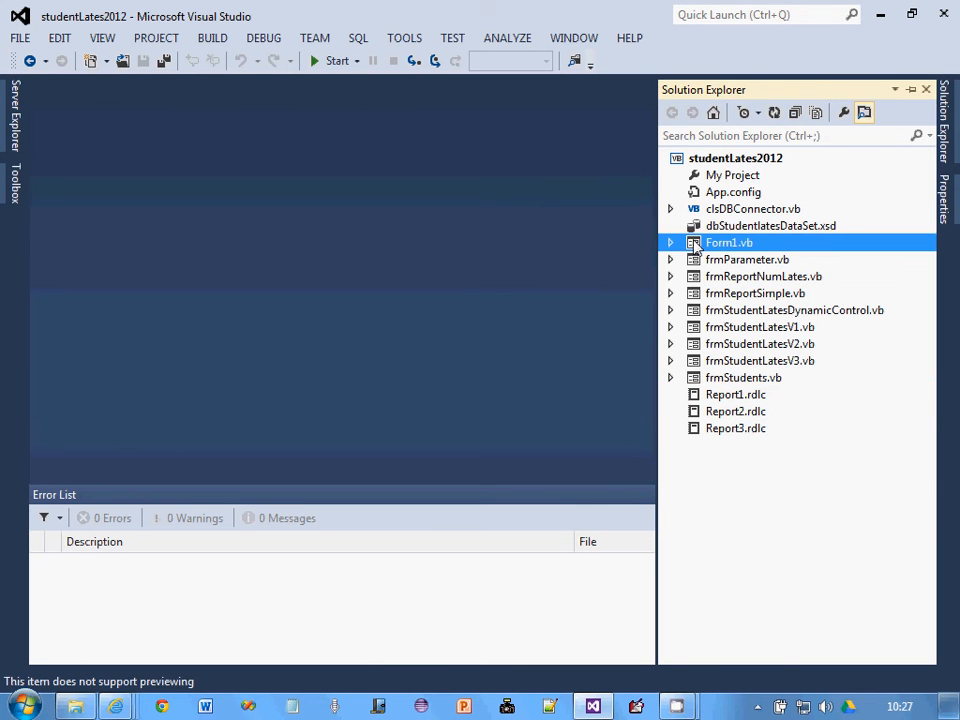
pyautogui.doubleClick(729, 242)
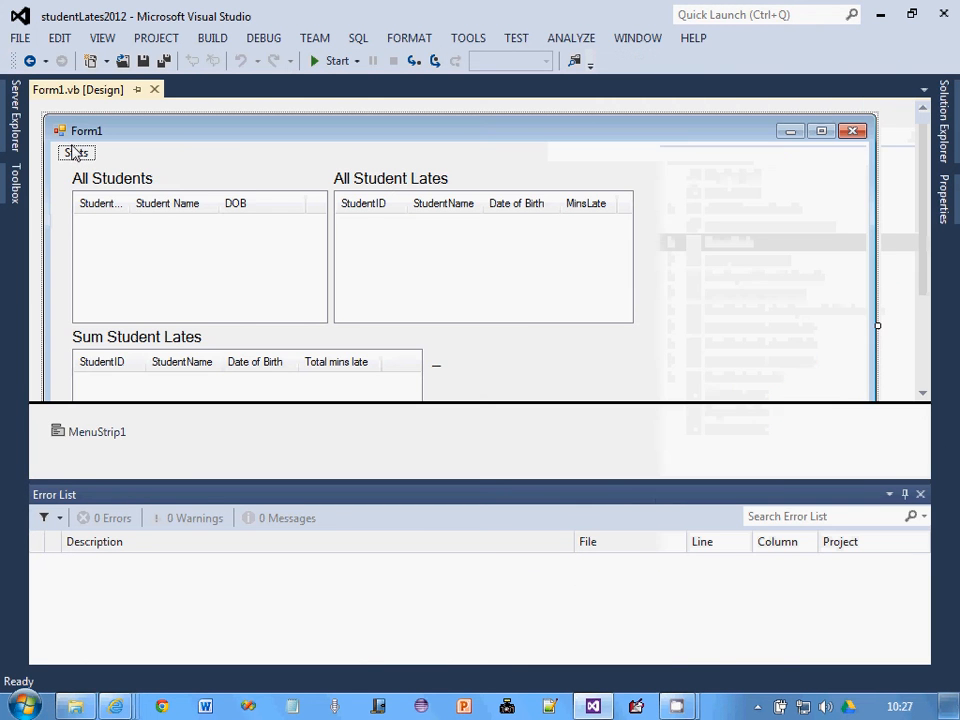
pyautogui.click(75, 152)
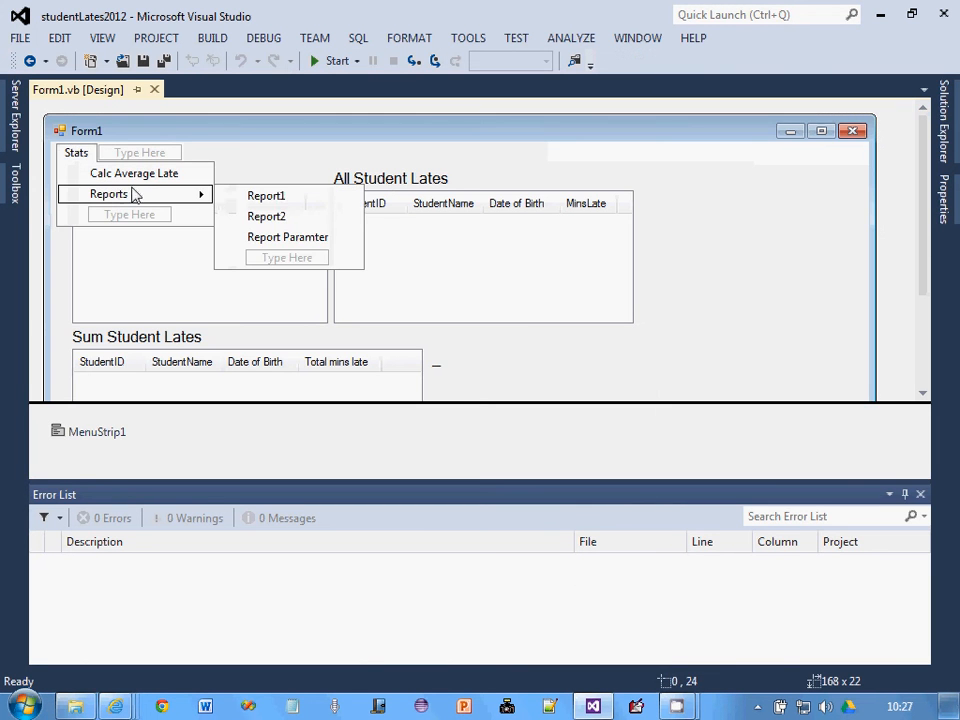
pyautogui.moveTo(285, 197)
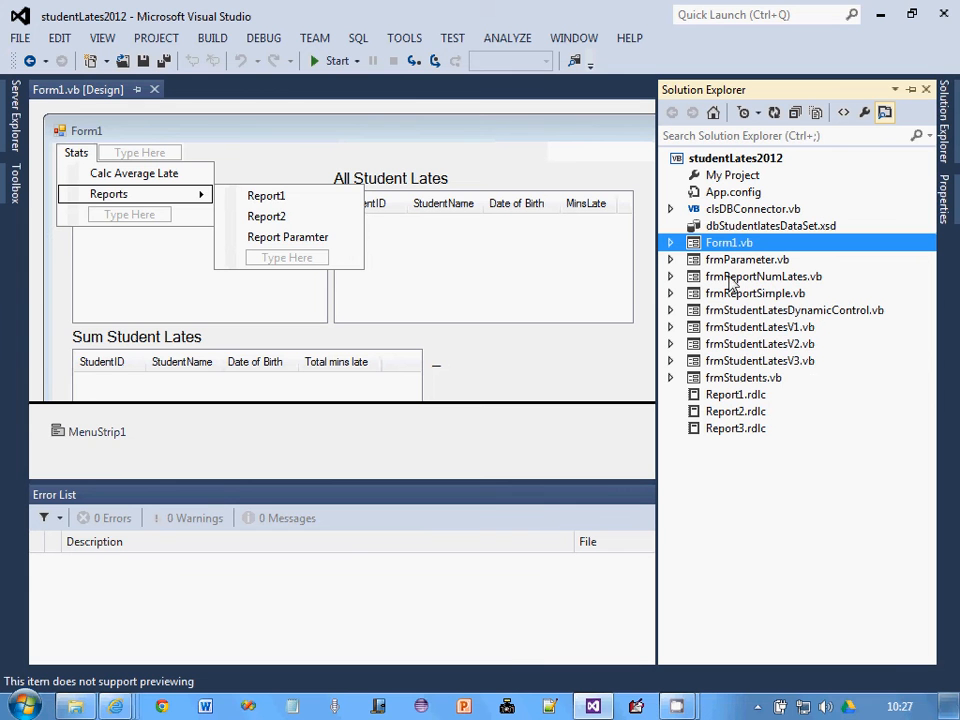
pyautogui.moveTo(751, 299)
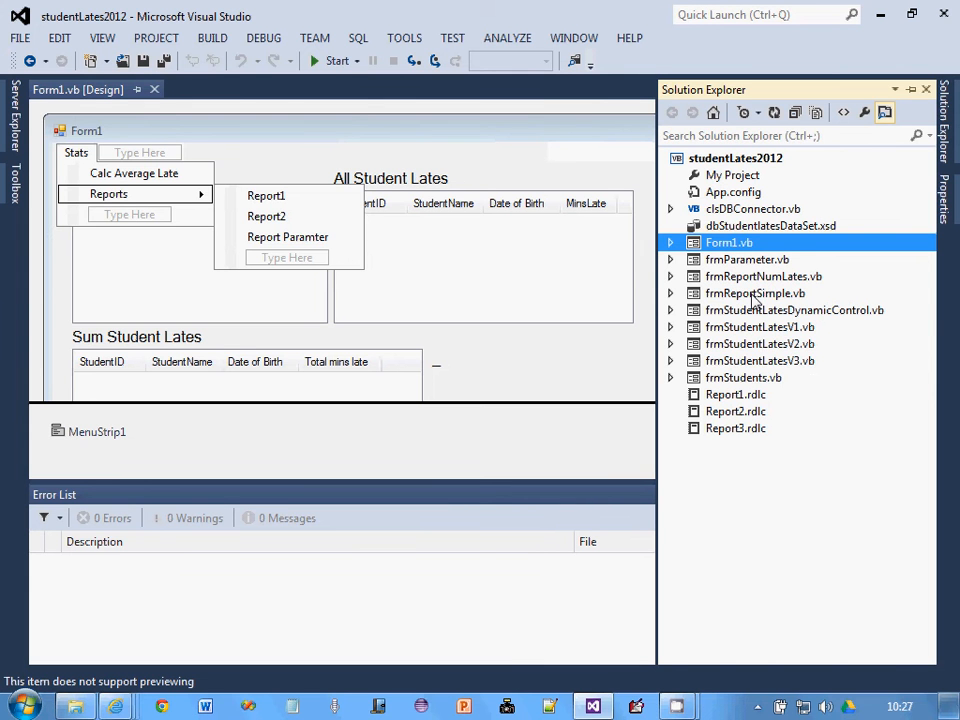
# Open frmReportSimple in the designer, then test-run the project and close the app
pyautogui.doubleClick(755, 293)
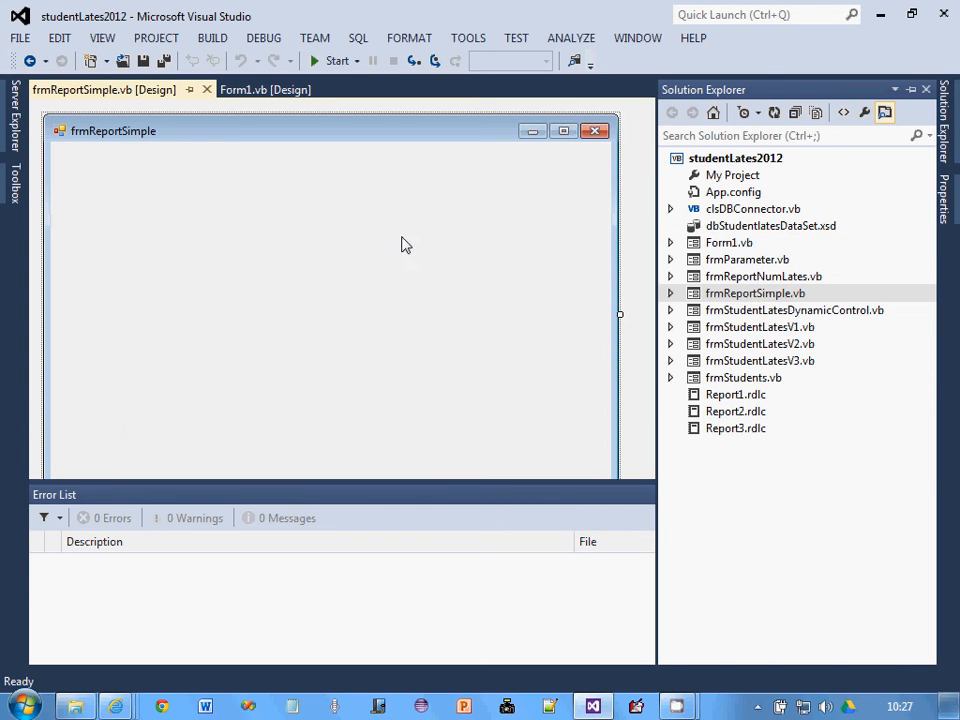
pyautogui.click(336, 61)
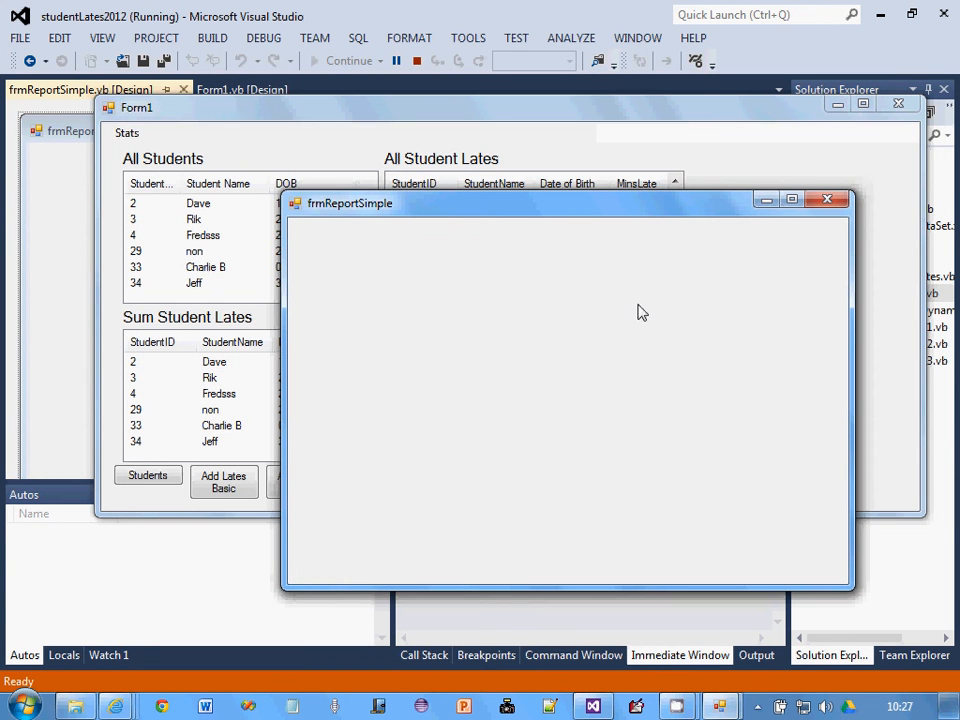
pyautogui.moveTo(820, 255)
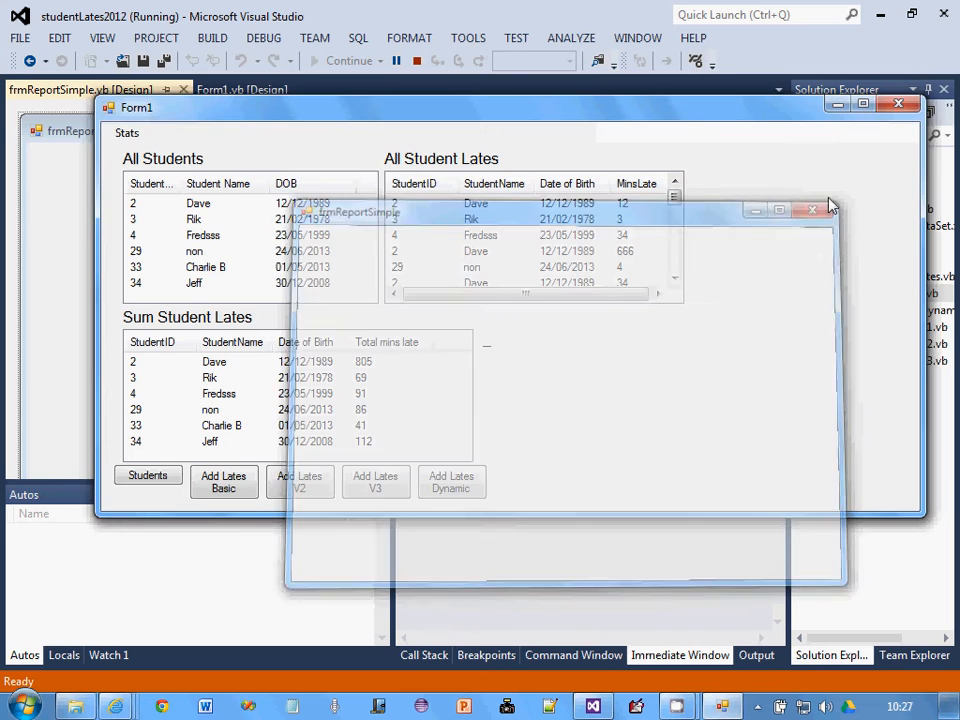
pyautogui.click(812, 208)
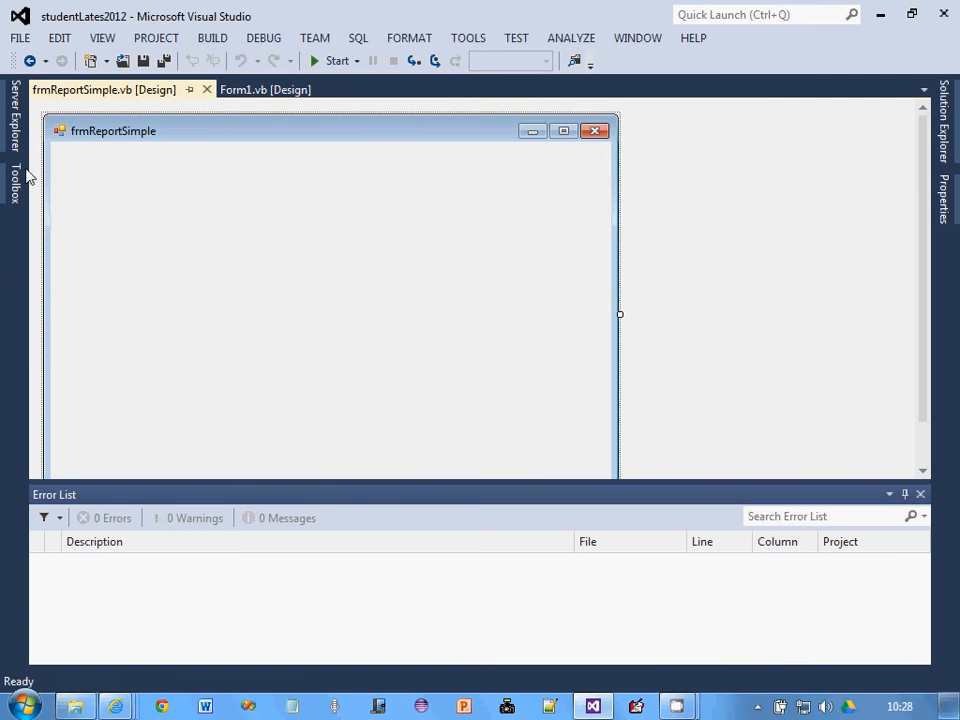
# Show the Toolbox with its Reporting controls group expanded
pyautogui.click(14, 190)
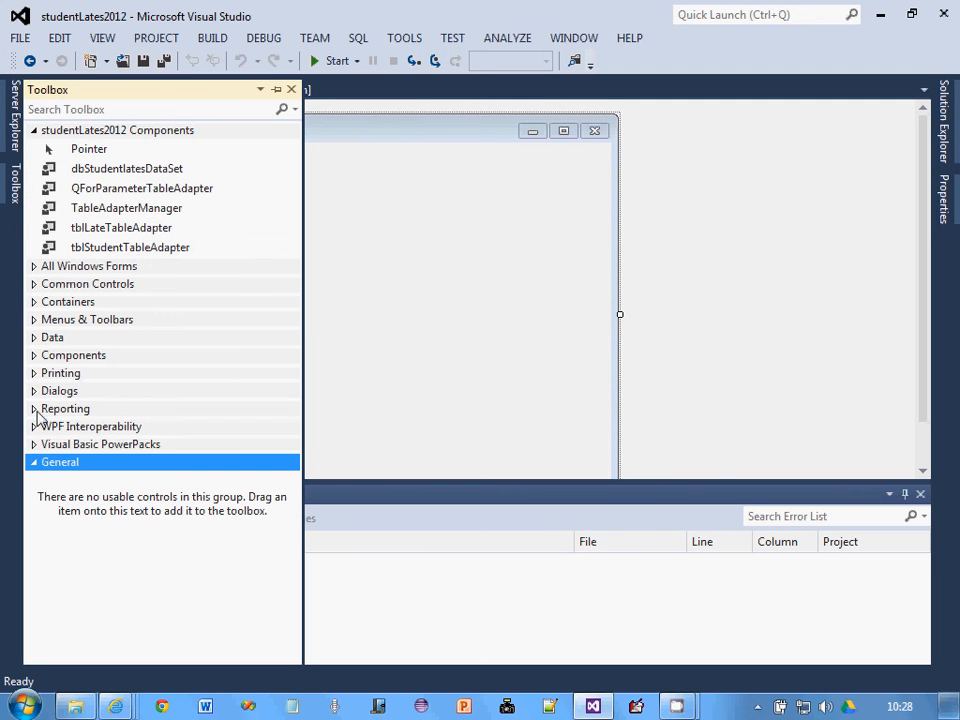
pyautogui.click(64, 408)
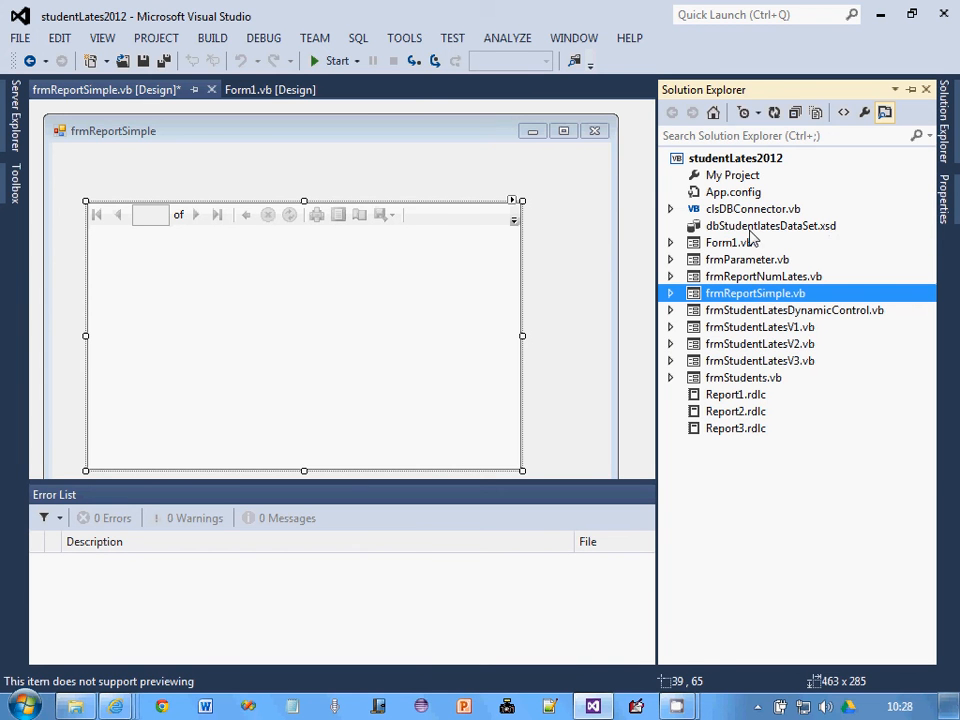
# Open the dbStudentlatesDataSet.xsd designer and add a new TableAdapter from its context menu
pyautogui.doubleClick(771, 225)
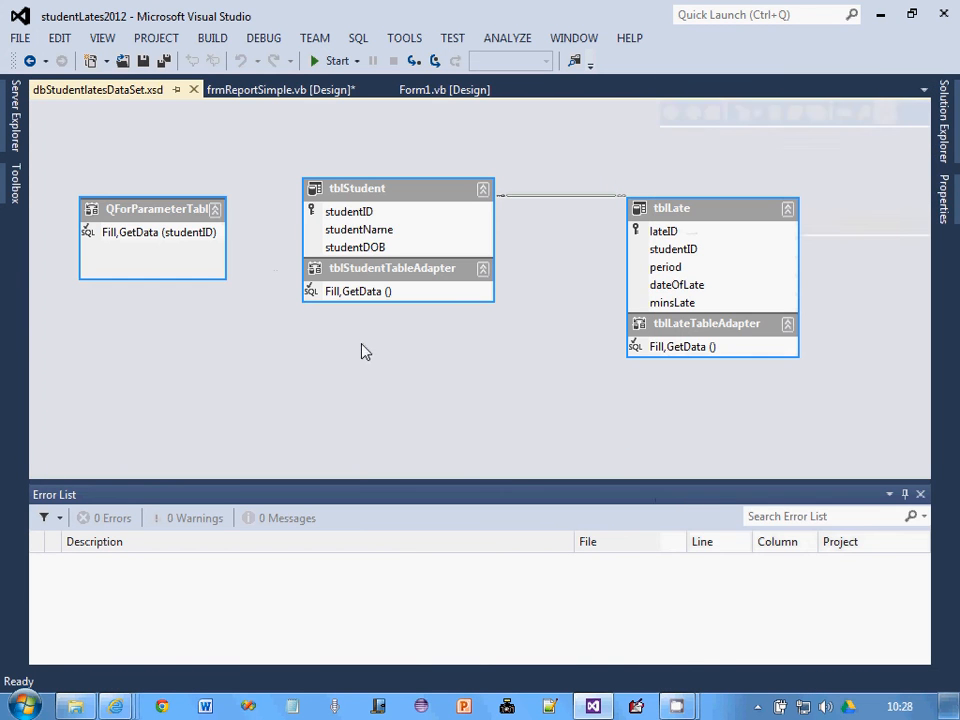
pyautogui.moveTo(204, 353)
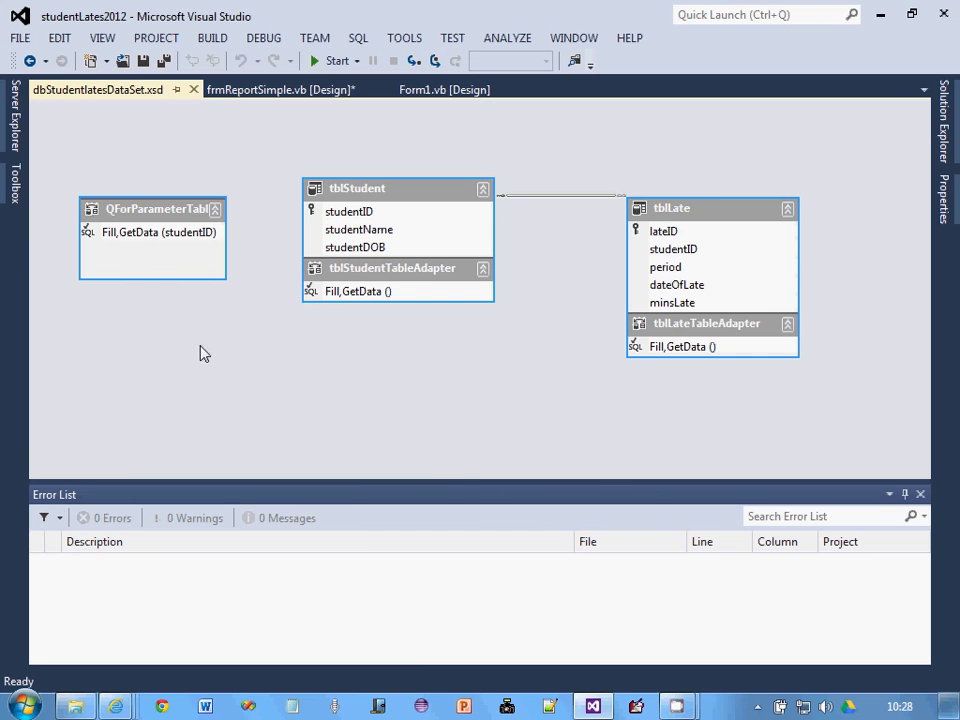
pyautogui.rightClick(205, 353)
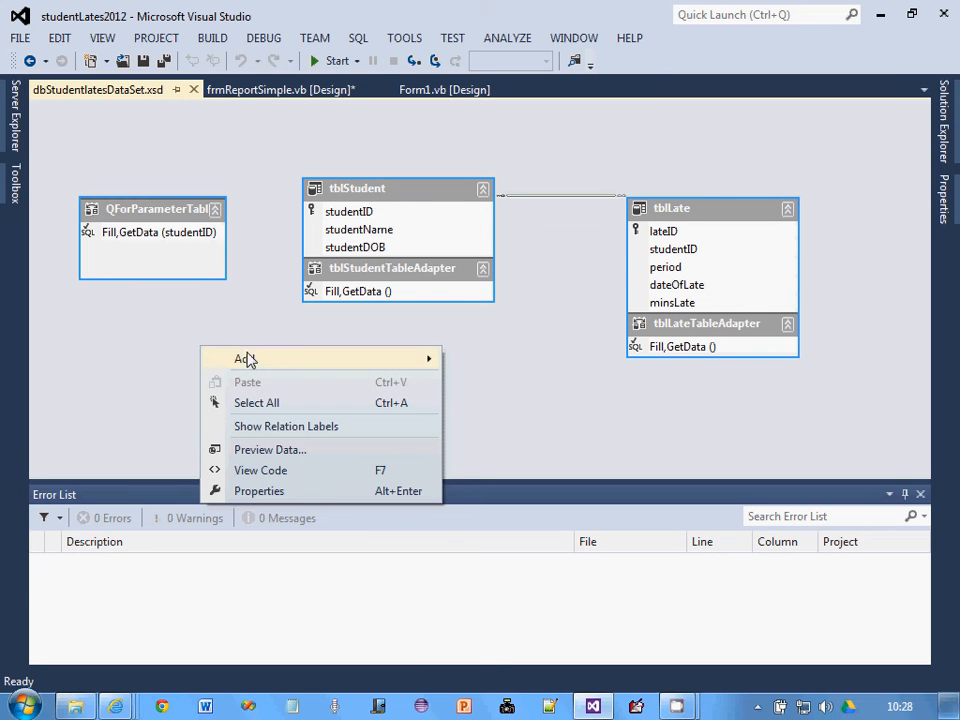
pyautogui.moveTo(244, 358)
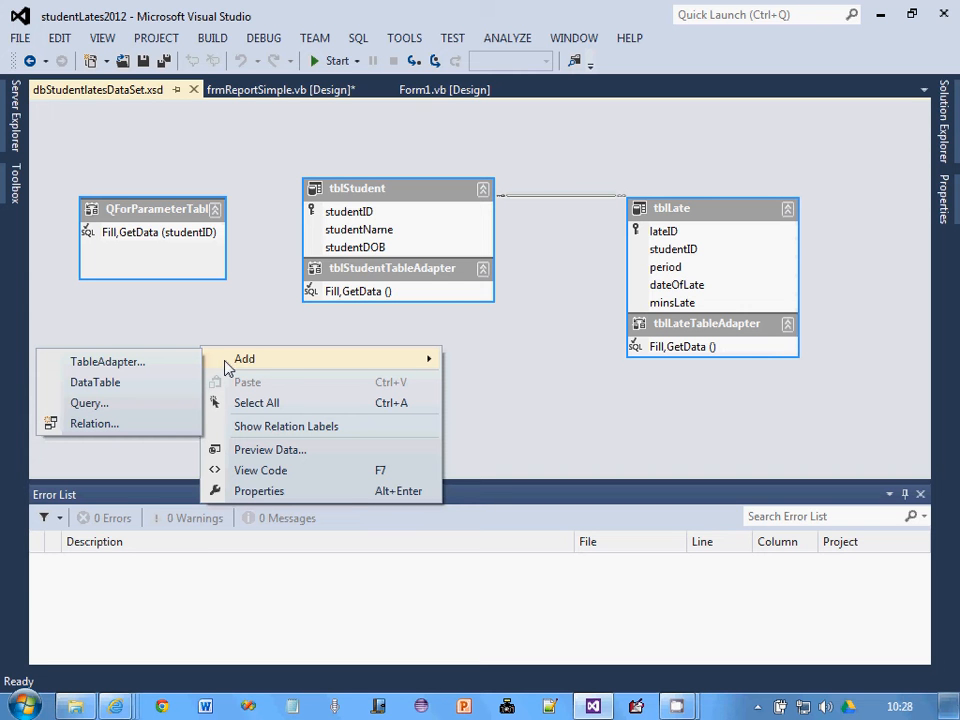
pyautogui.moveTo(193, 373)
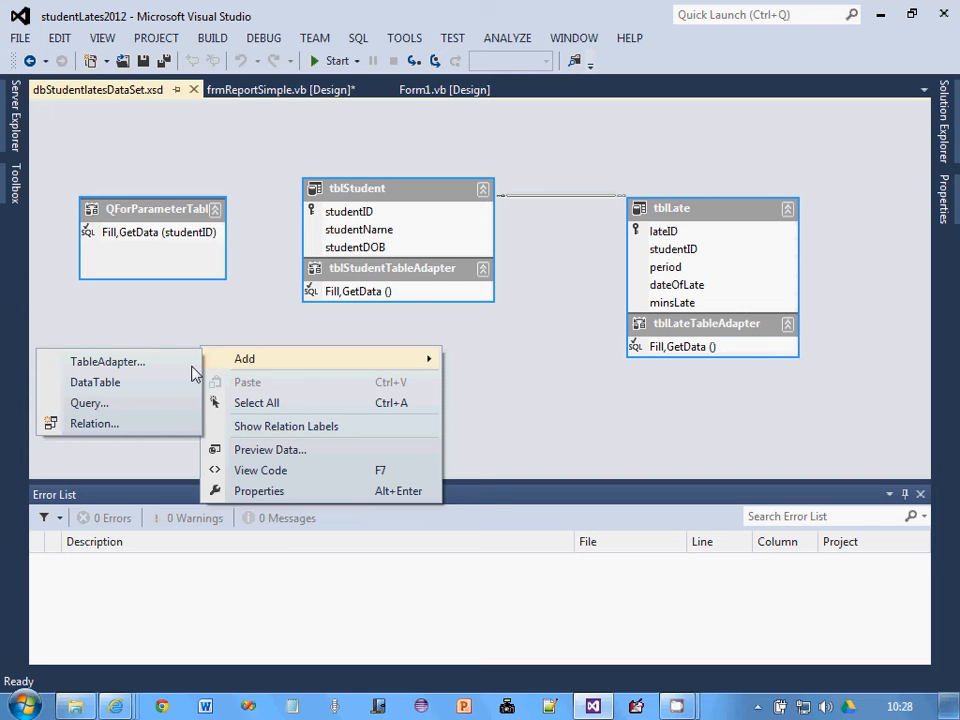
pyautogui.click(95, 382)
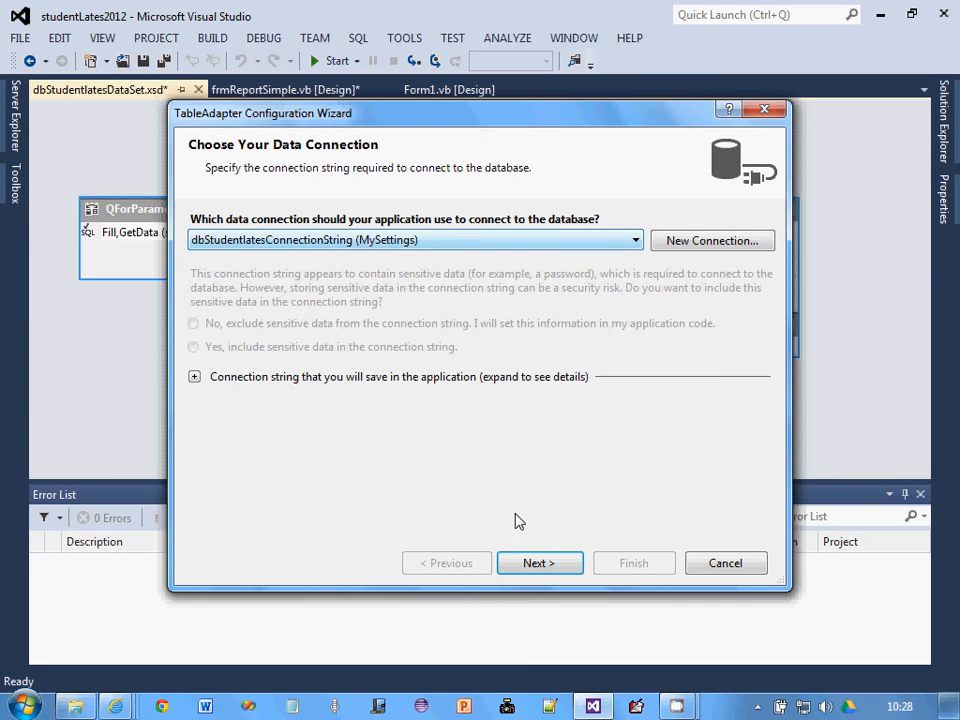
# Accept the existing database connection and keep SQL statements as the command type
pyautogui.click(539, 563)
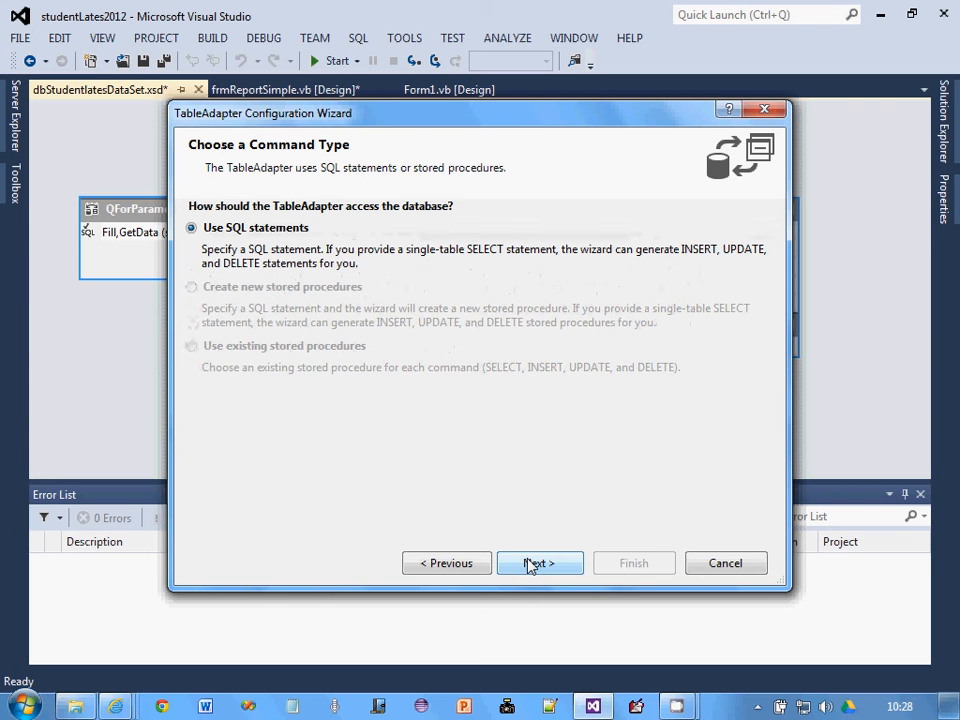
pyautogui.click(539, 563)
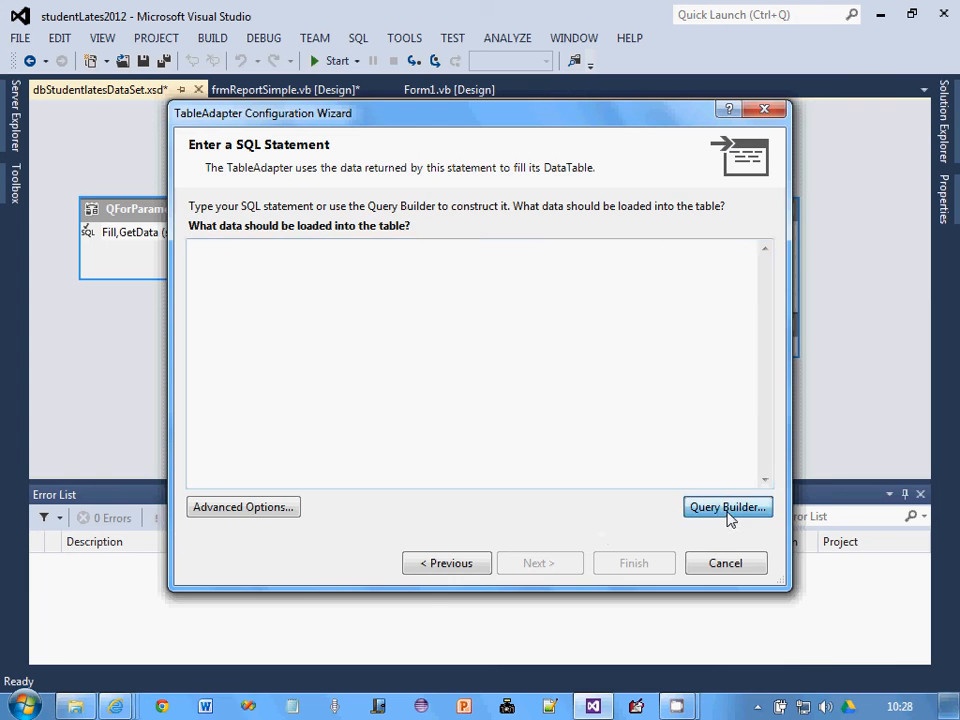
# In Query Builder, add the tblLate and tblStudent tables to the query
pyautogui.click(727, 507)
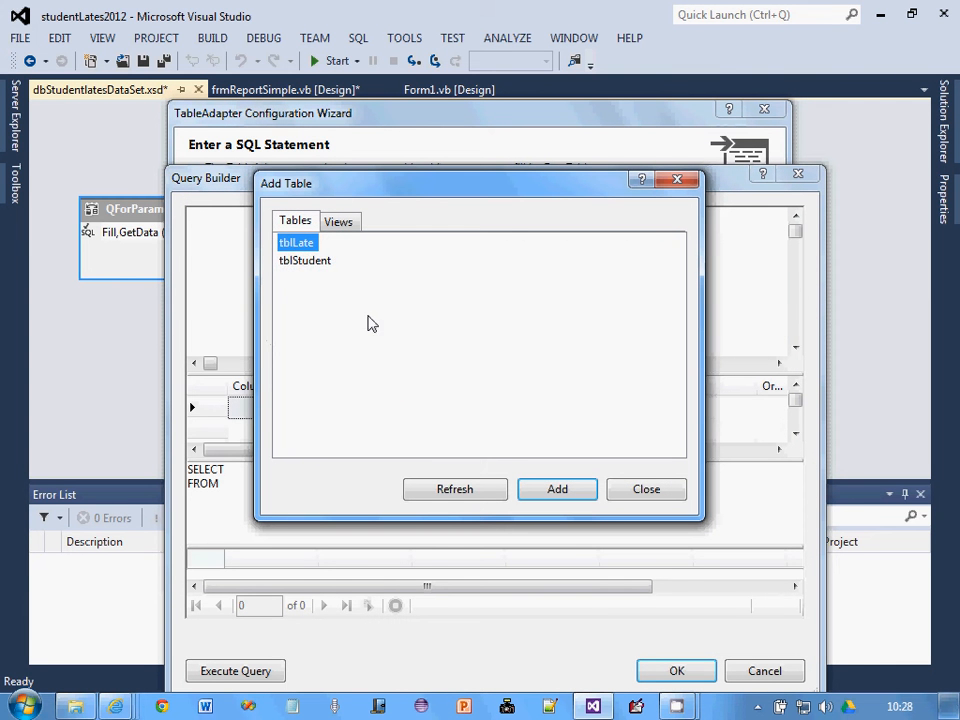
pyautogui.click(304, 260)
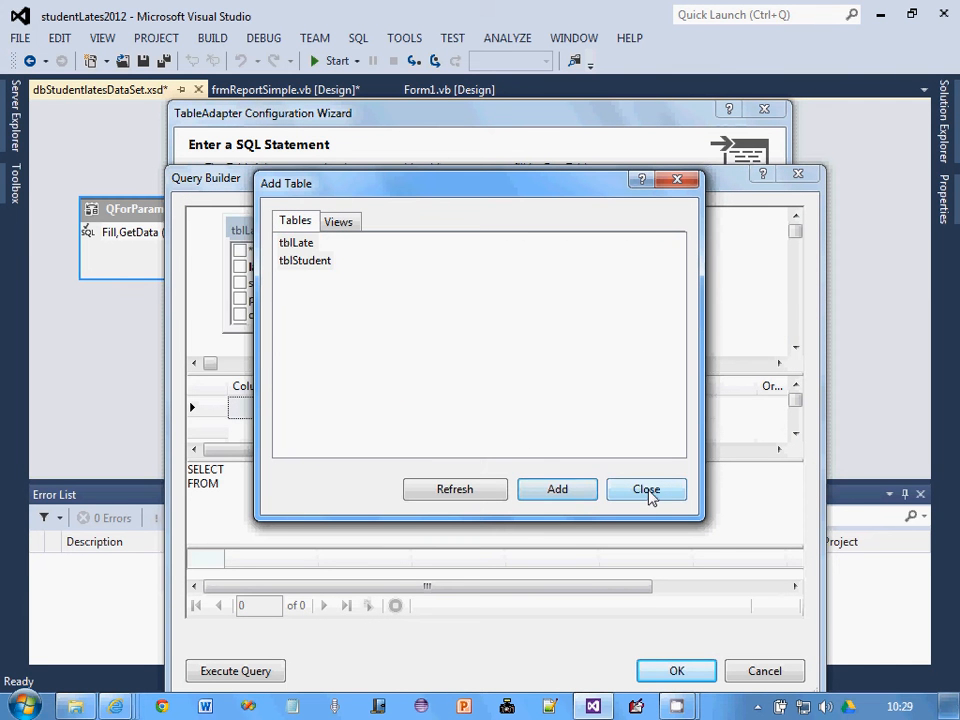
pyautogui.click(646, 489)
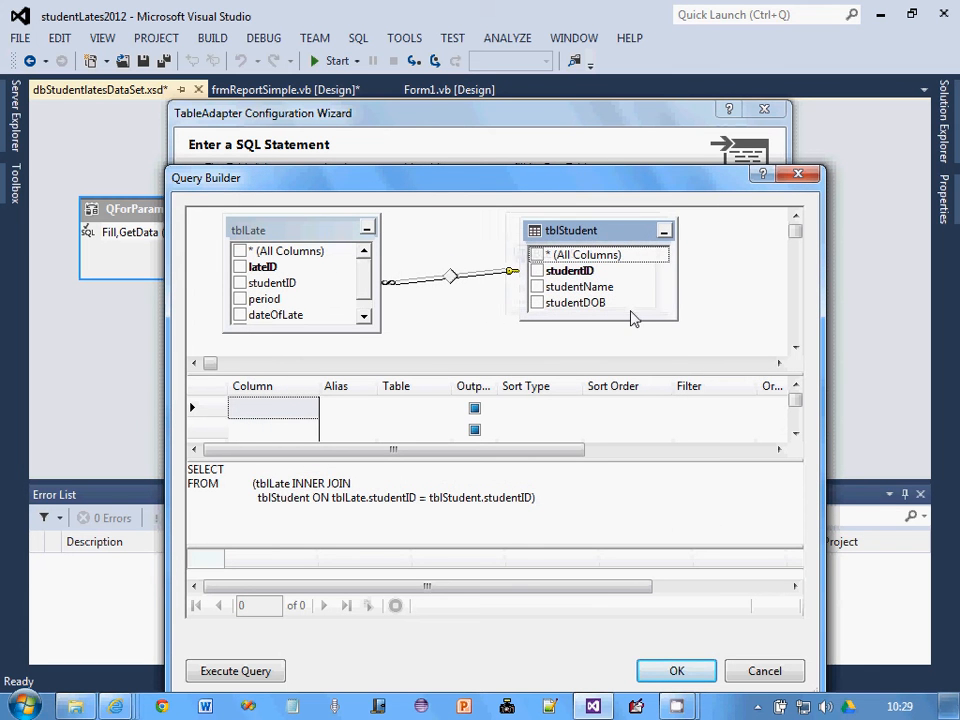
# Output studentID, studentName, period, dateOfLate and minsLate, preview the results, and accept the query
pyautogui.click(536, 270)
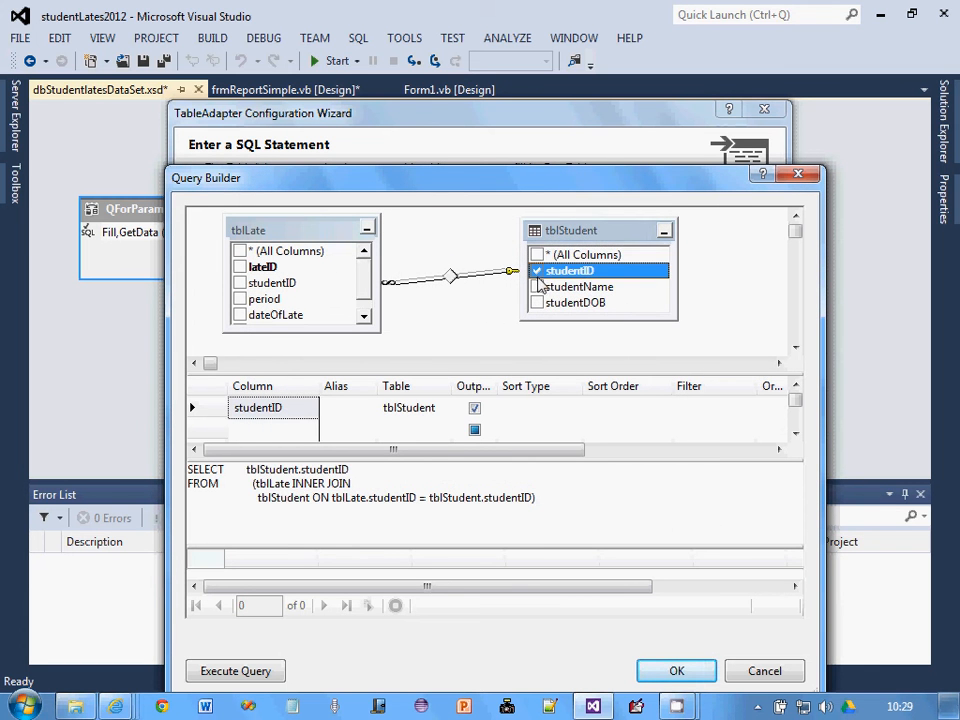
pyautogui.click(536, 287)
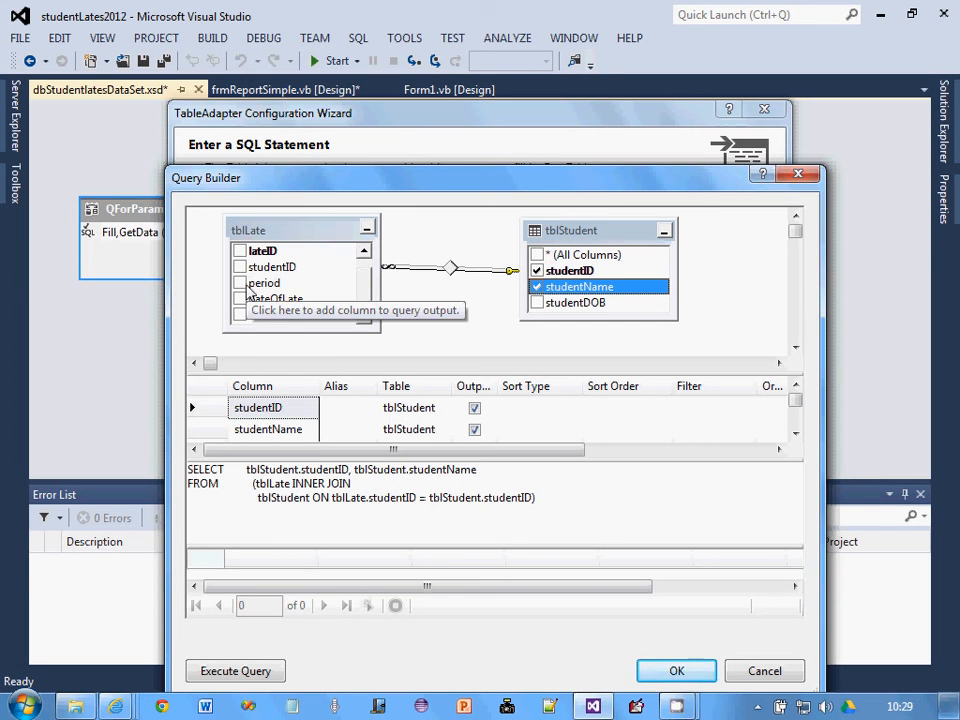
pyautogui.click(240, 298)
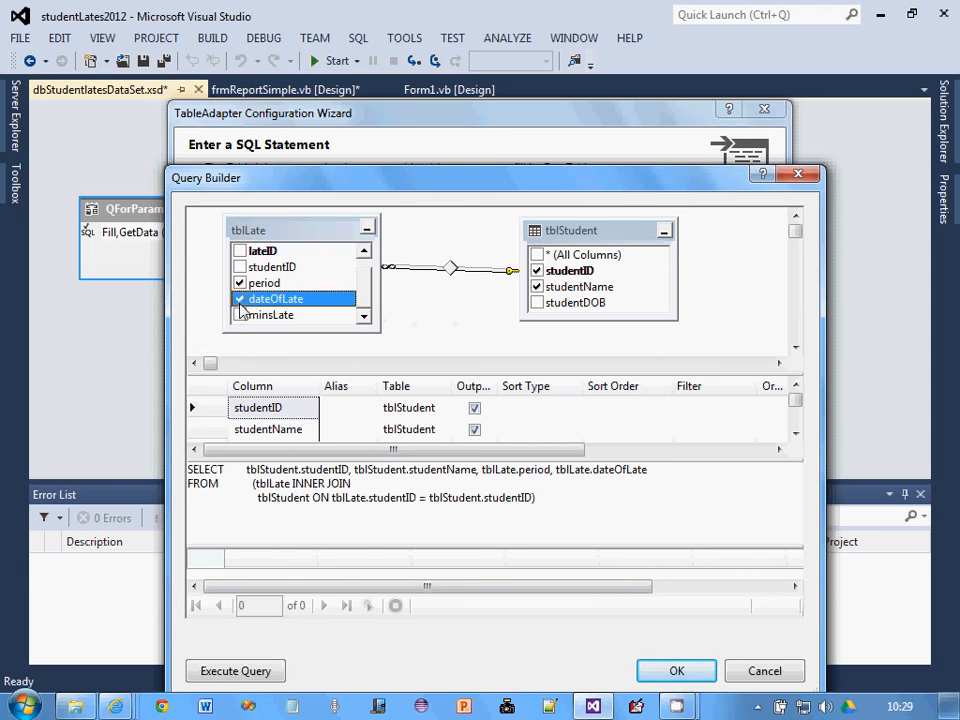
pyautogui.click(239, 314)
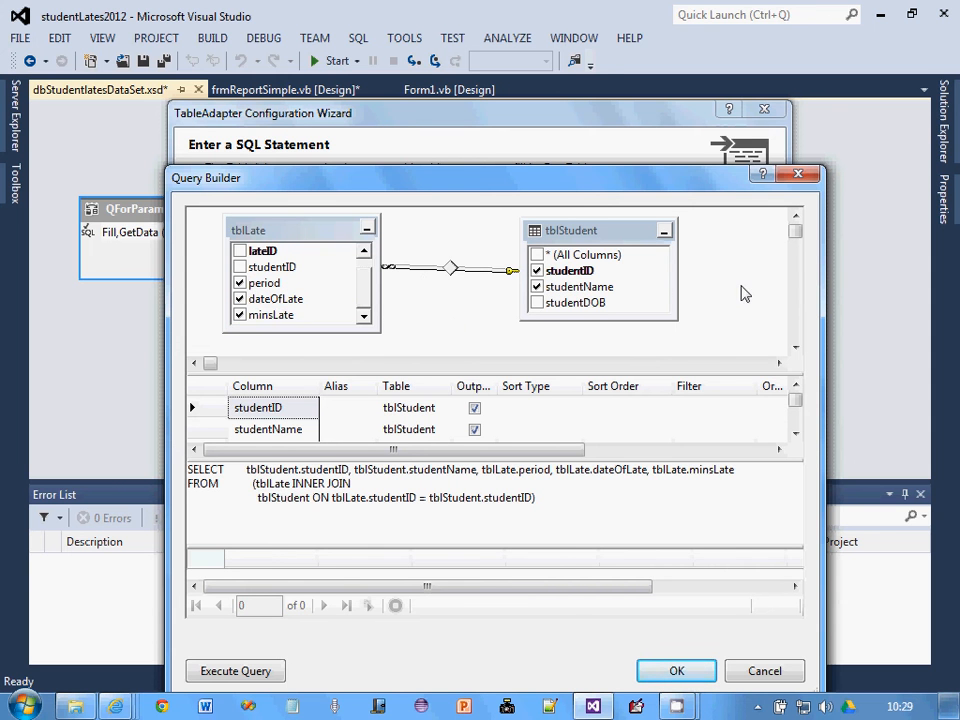
pyautogui.click(235, 670)
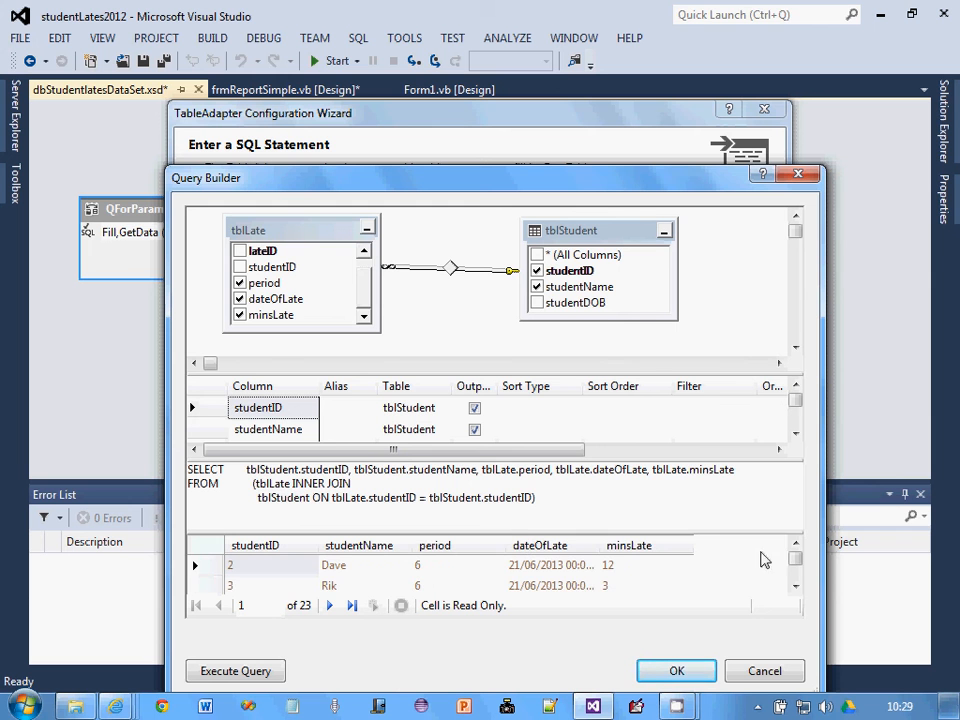
pyautogui.scroll(-3)
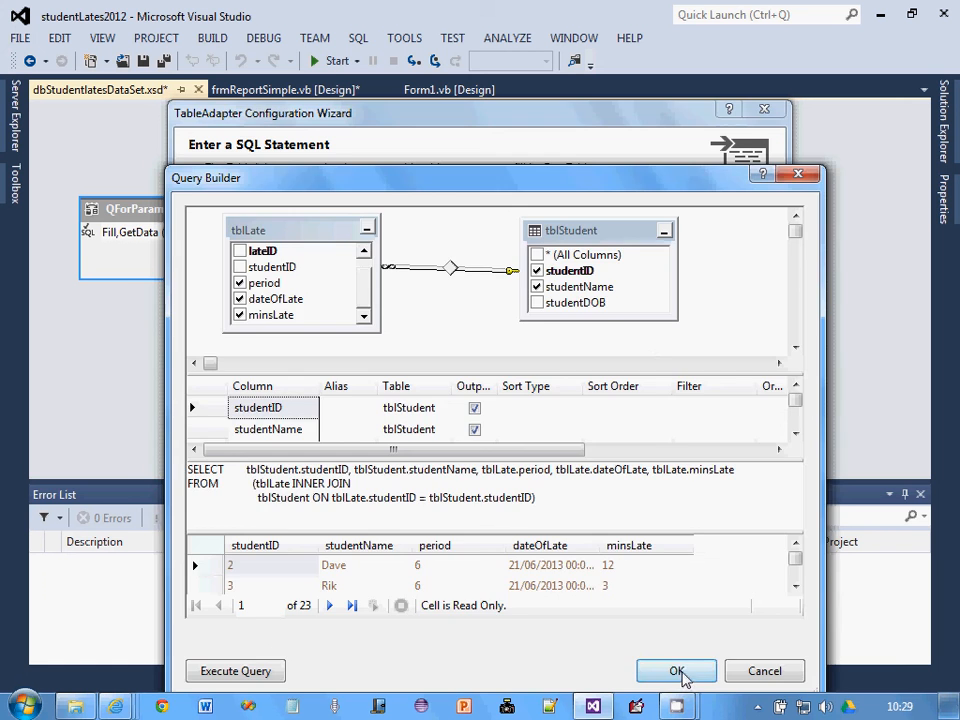
pyautogui.click(675, 670)
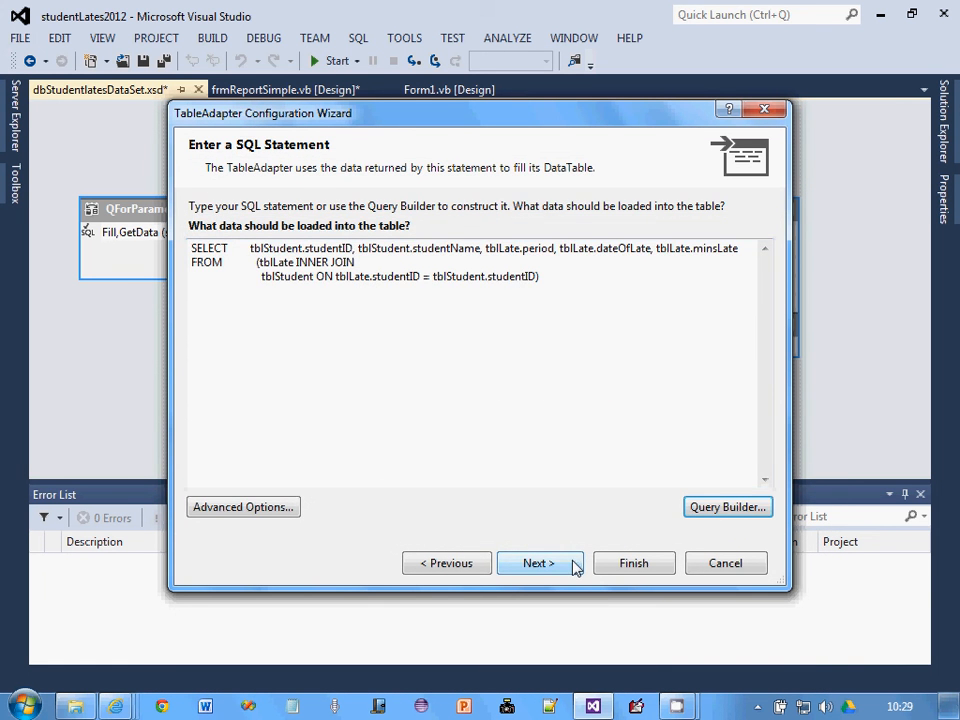
# Complete the wizard, creating DataTable1 and its table adapter in the dataset
pyautogui.click(539, 563)
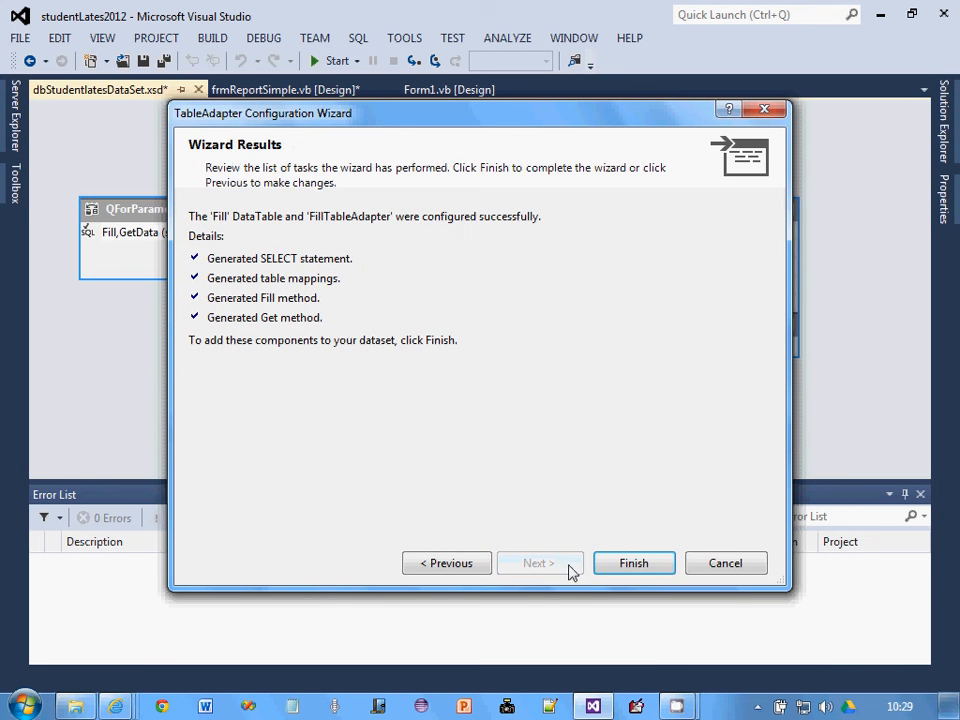
pyautogui.click(633, 562)
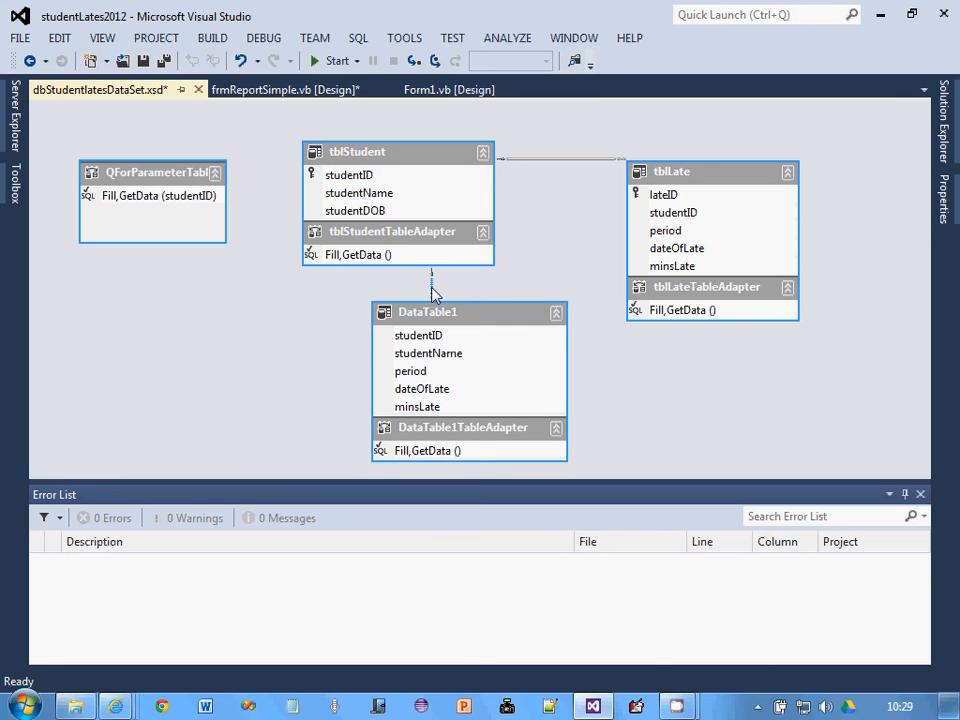
pyautogui.moveTo(437, 323)
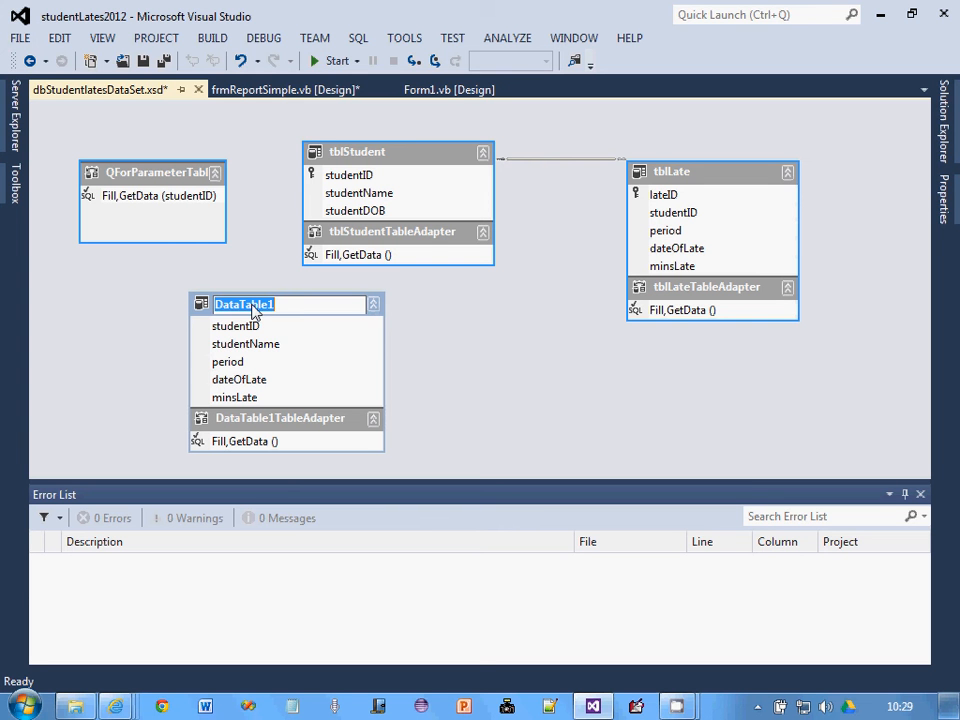
# Rename DataTable1 to QforReportSimple and confirm saving the dataset changes
pyautogui.write('Qfor')
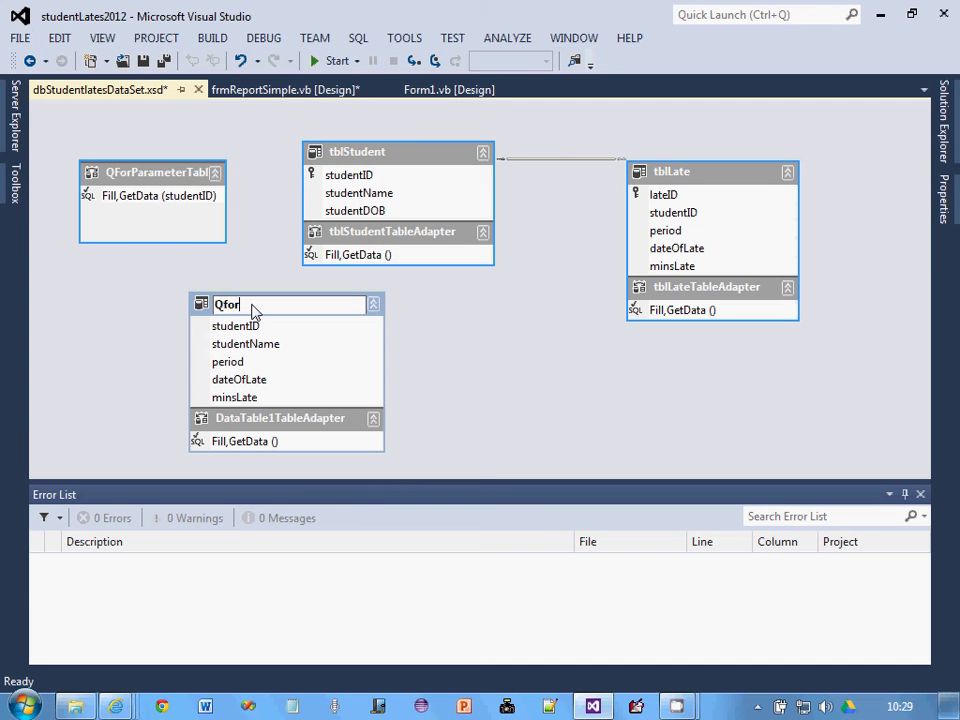
pyautogui.write('Req')
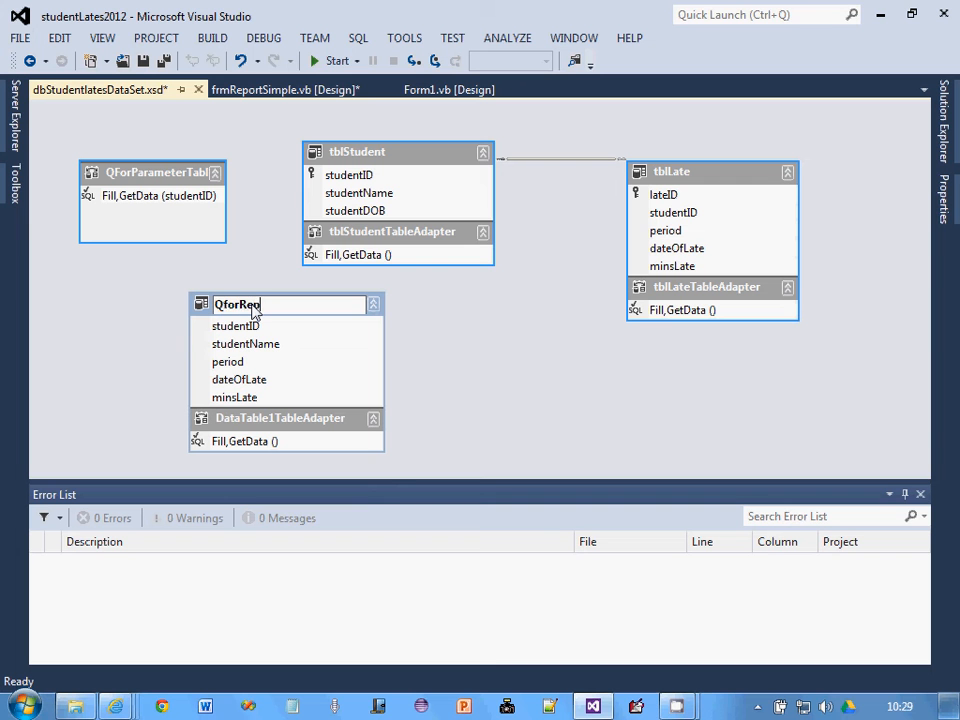
pyautogui.write('ort')
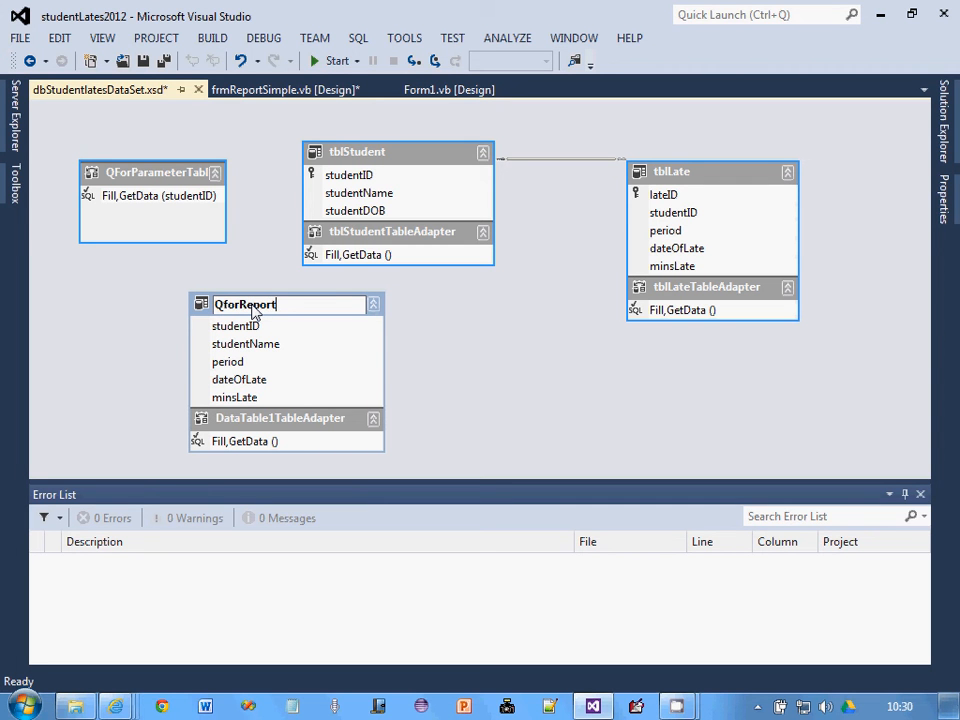
pyautogui.write('Simp')
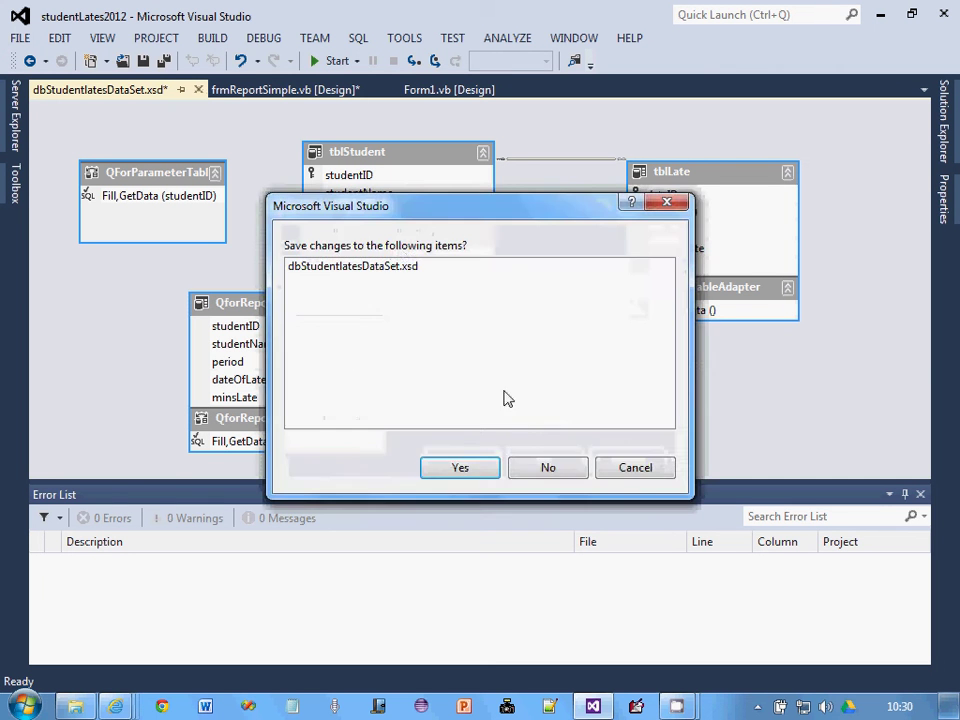
pyautogui.click(460, 467)
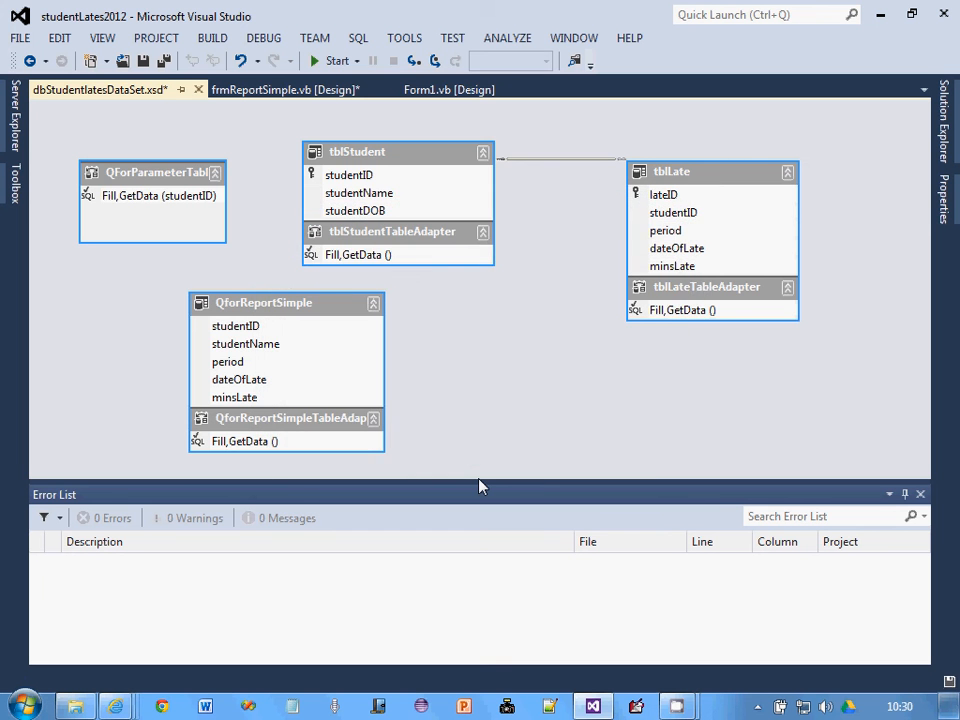
# Select frmReportSimple's report viewer and open its smart-tag tasks panel
pyautogui.click(300, 88)
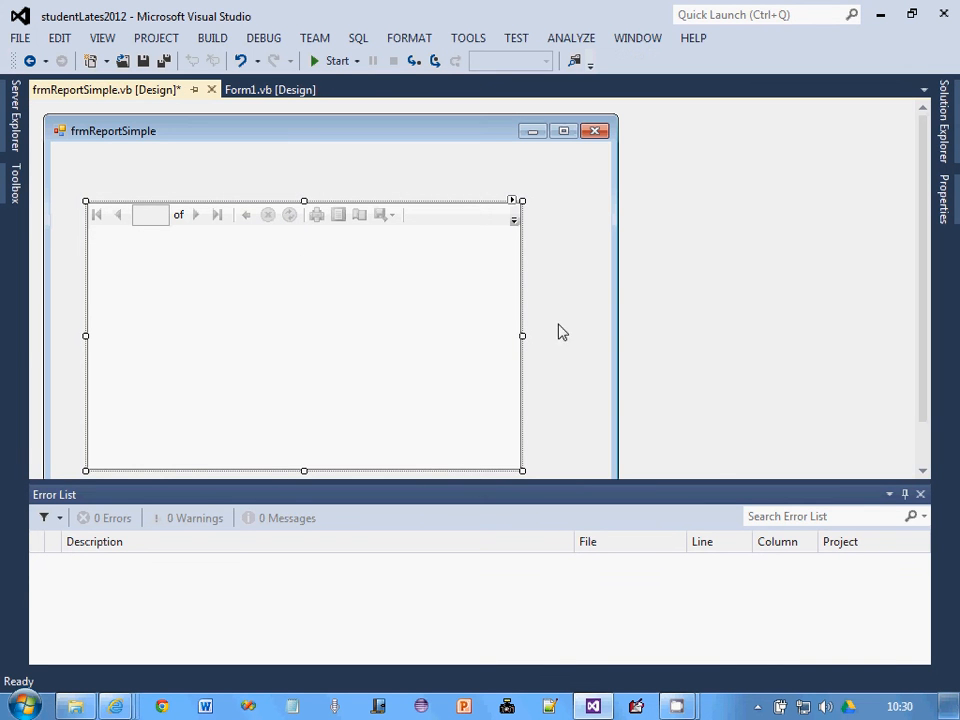
pyautogui.moveTo(668, 236)
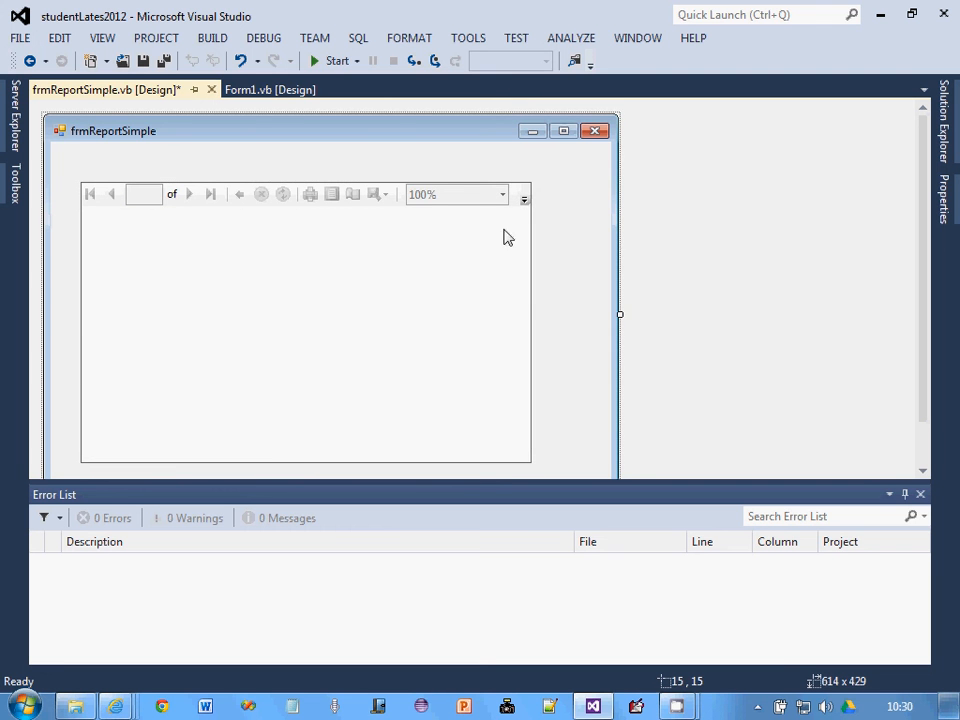
pyautogui.click(522, 194)
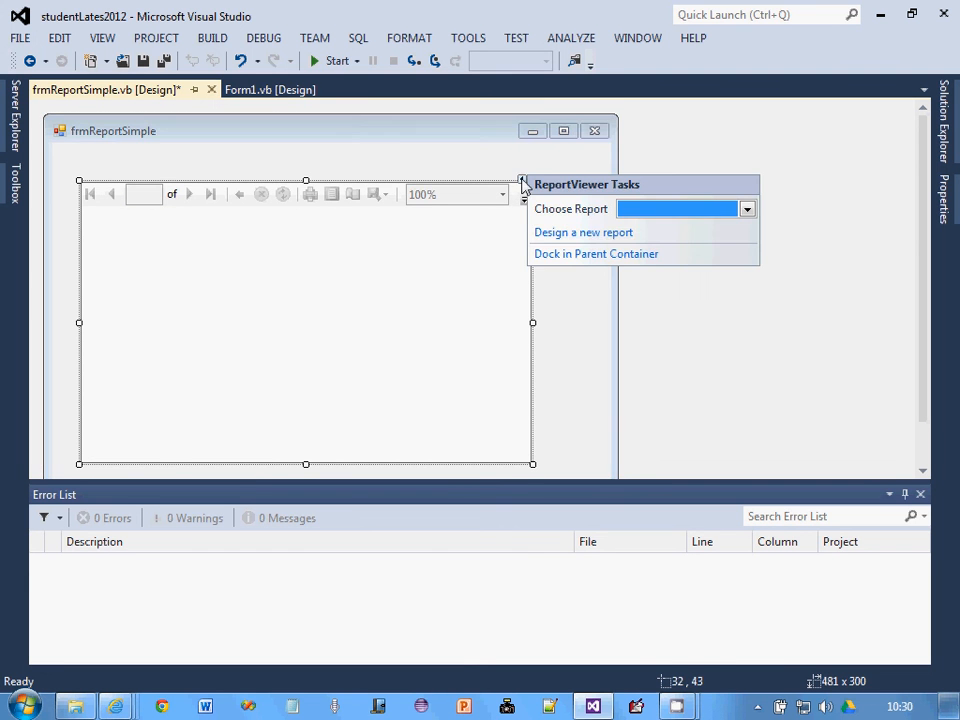
pyautogui.moveTo(584, 232)
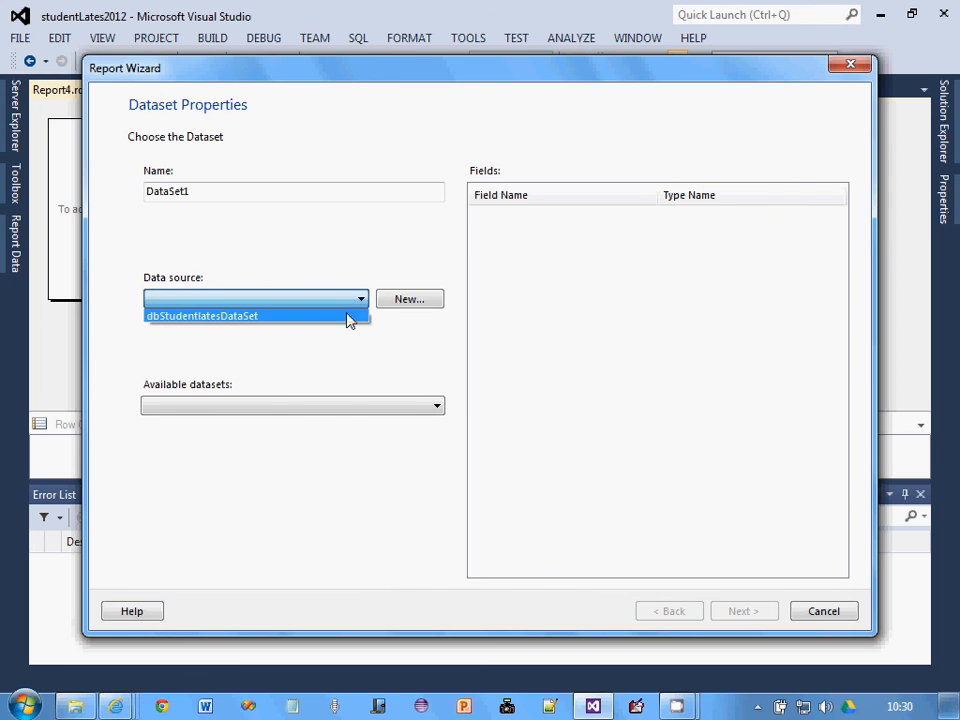
# Choose dbStudentlatesDataSet as the data source and QforReportSimple as the report's dataset
pyautogui.click(220, 315)
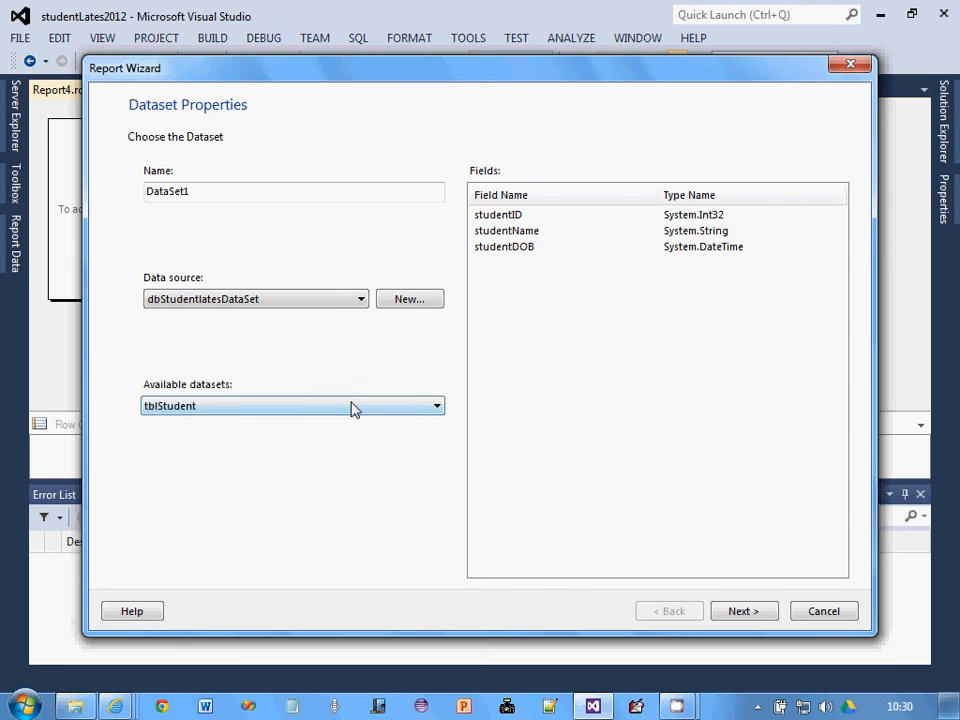
pyautogui.click(435, 405)
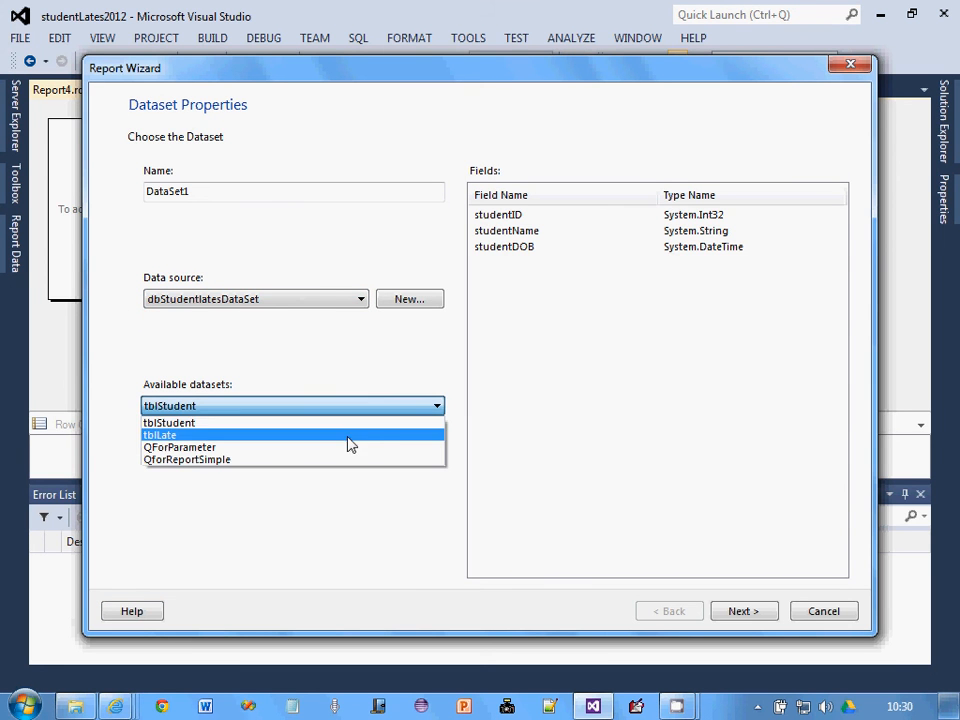
pyautogui.moveTo(349, 452)
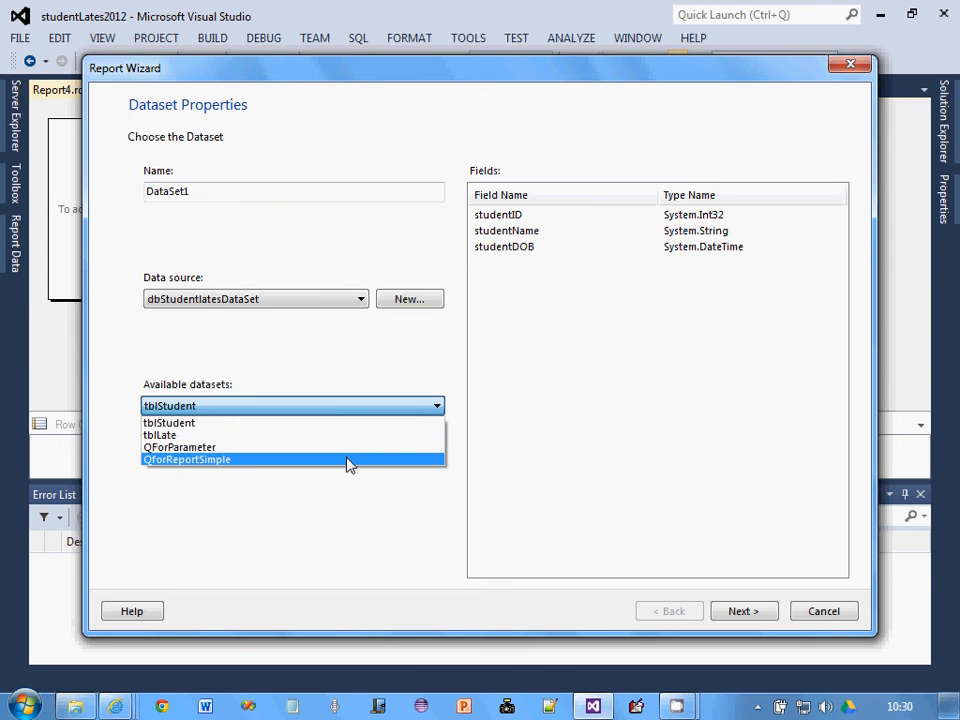
pyautogui.click(186, 459)
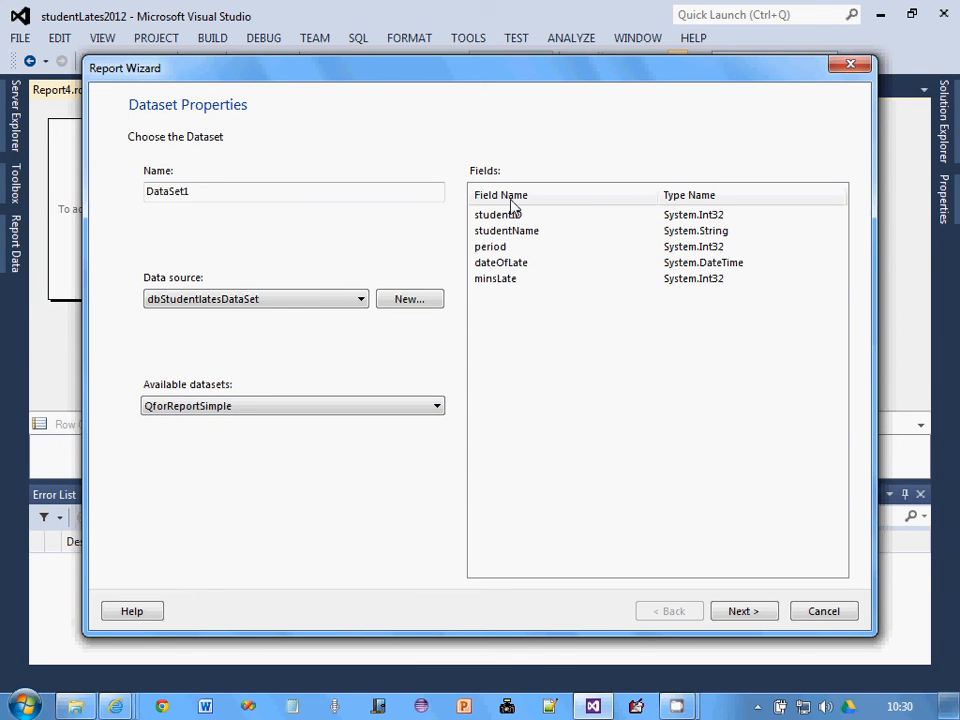
pyautogui.moveTo(527, 228)
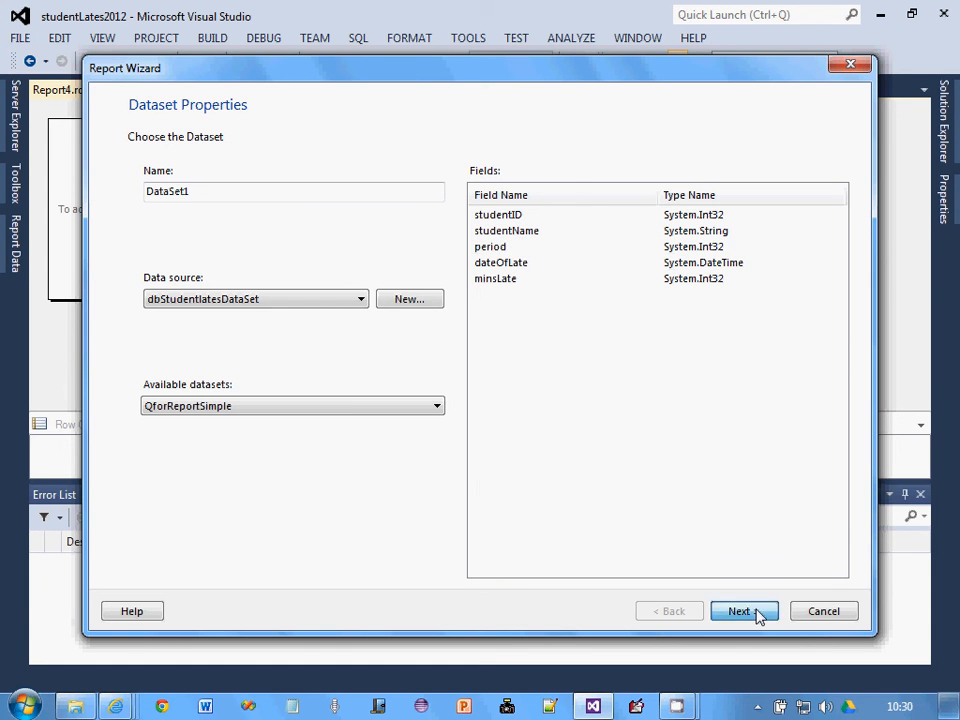
# Group rows by studentID and studentName, with unsummed period, dateOfLate and minsLate values
pyautogui.click(744, 610)
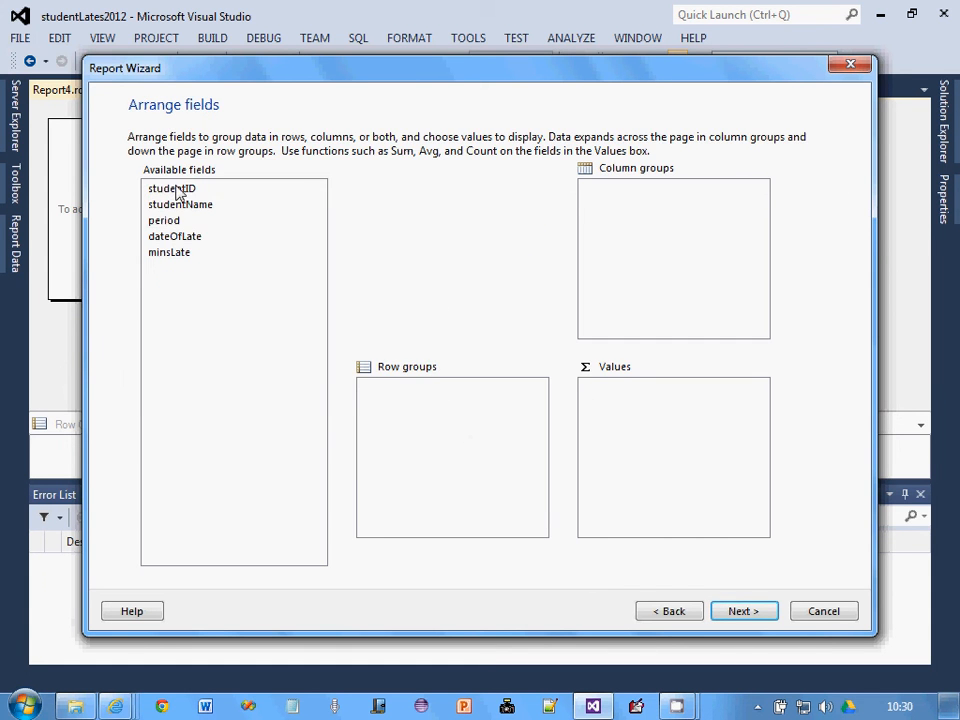
pyautogui.moveTo(198, 189)
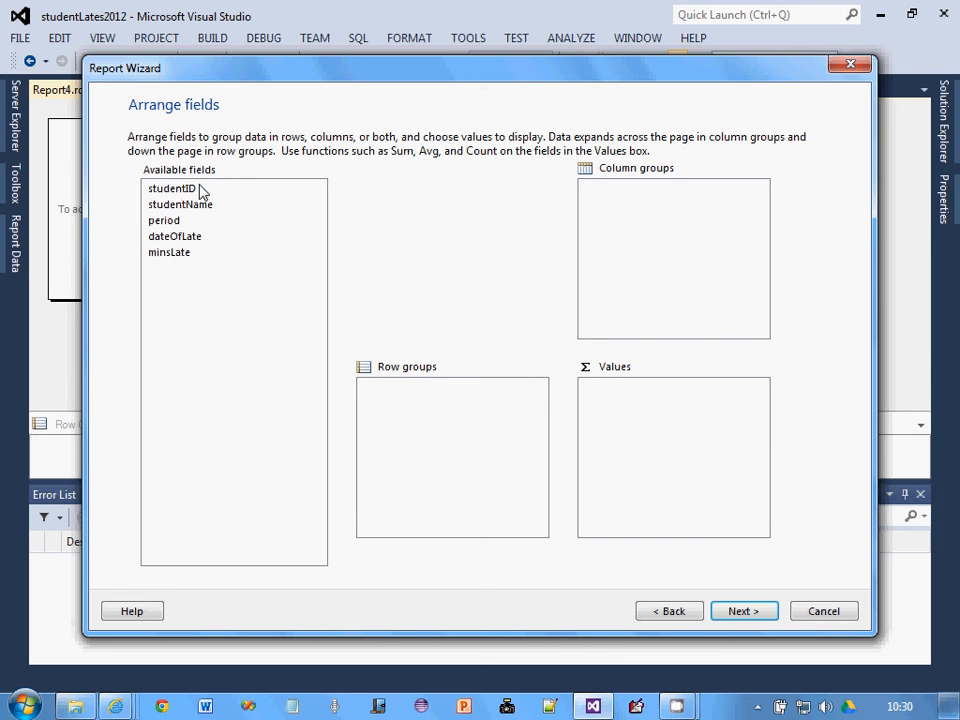
pyautogui.moveTo(168, 189)
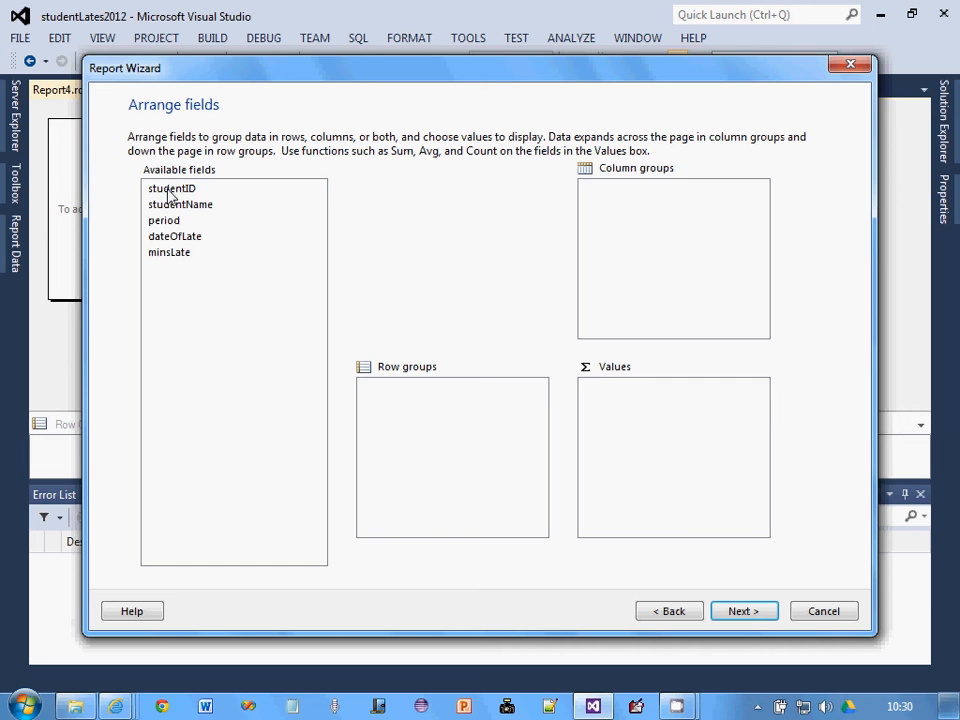
pyautogui.moveTo(171, 188); pyautogui.dragTo(385, 387)
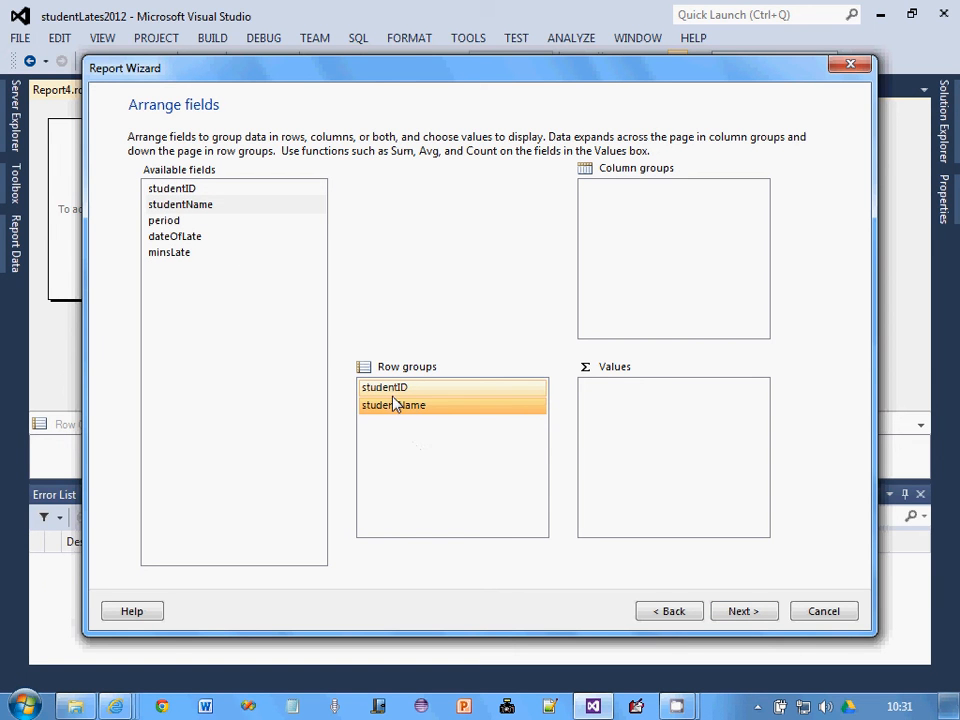
pyautogui.moveTo(224, 298)
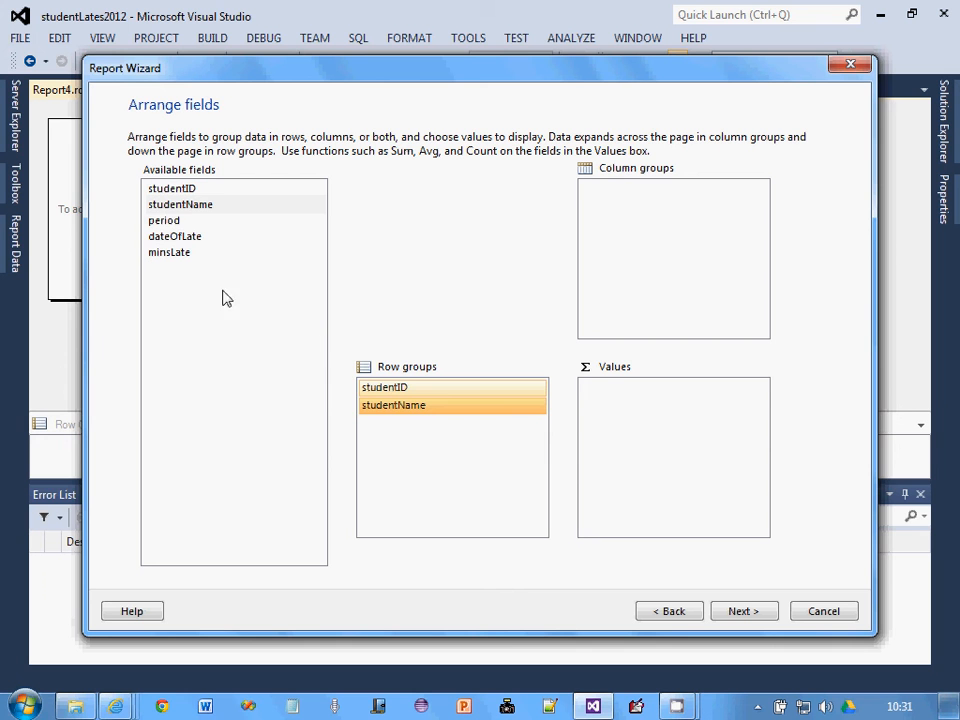
pyautogui.click(164, 220)
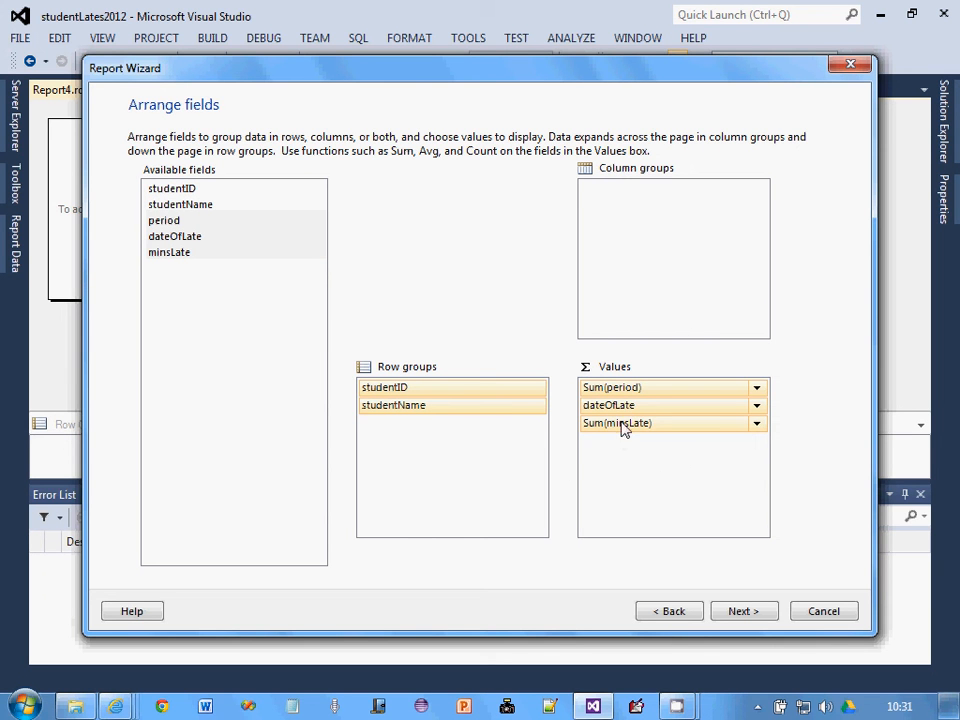
pyautogui.click(756, 387)
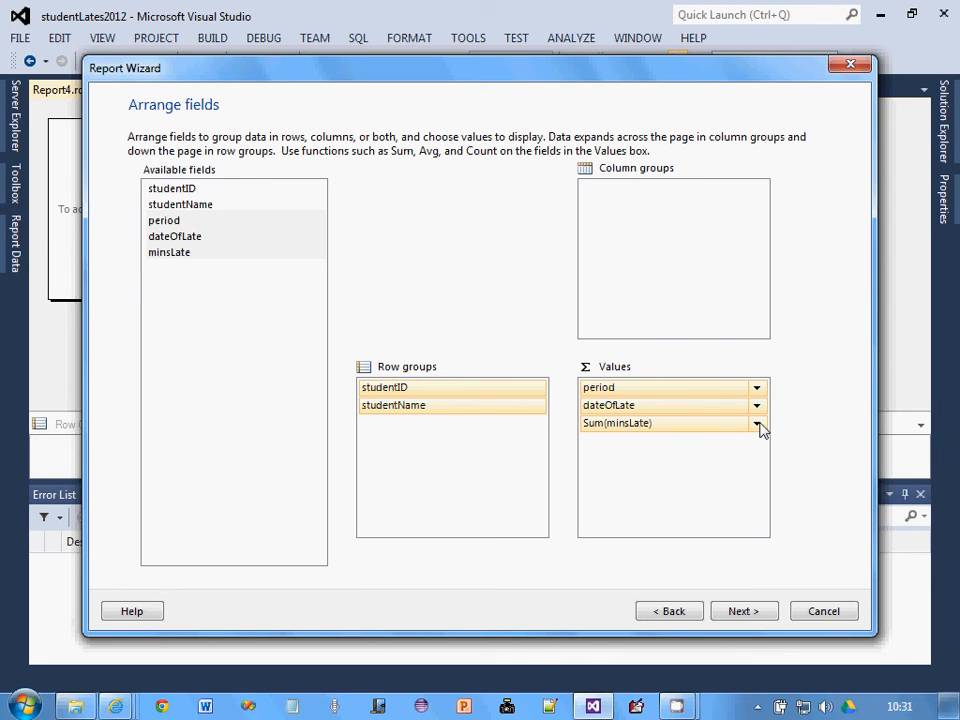
pyautogui.click(756, 423)
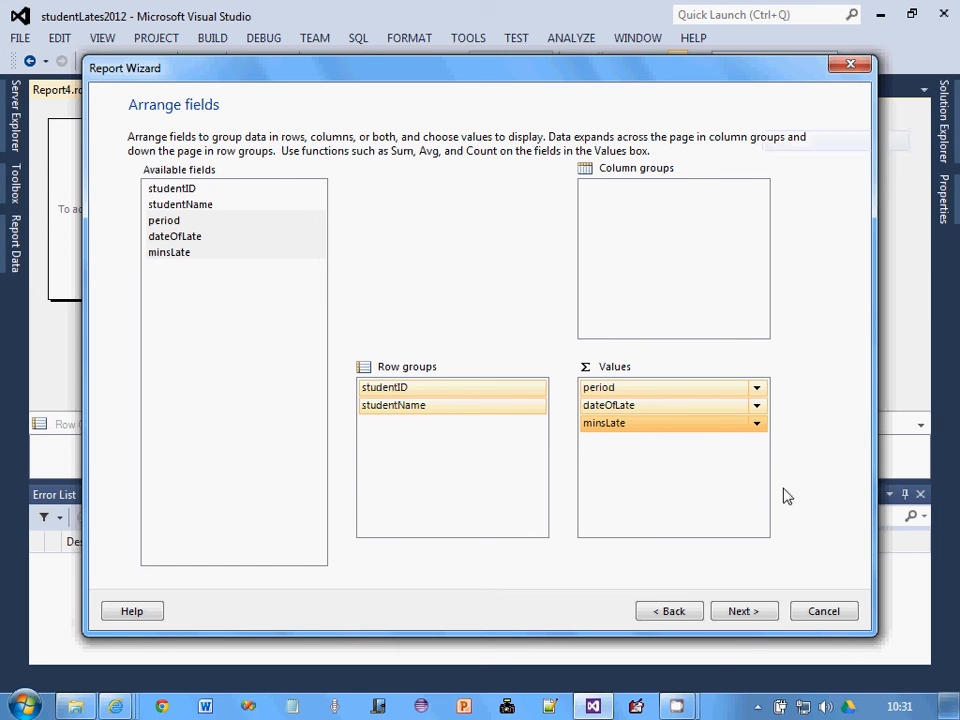
pyautogui.moveTo(744, 611)
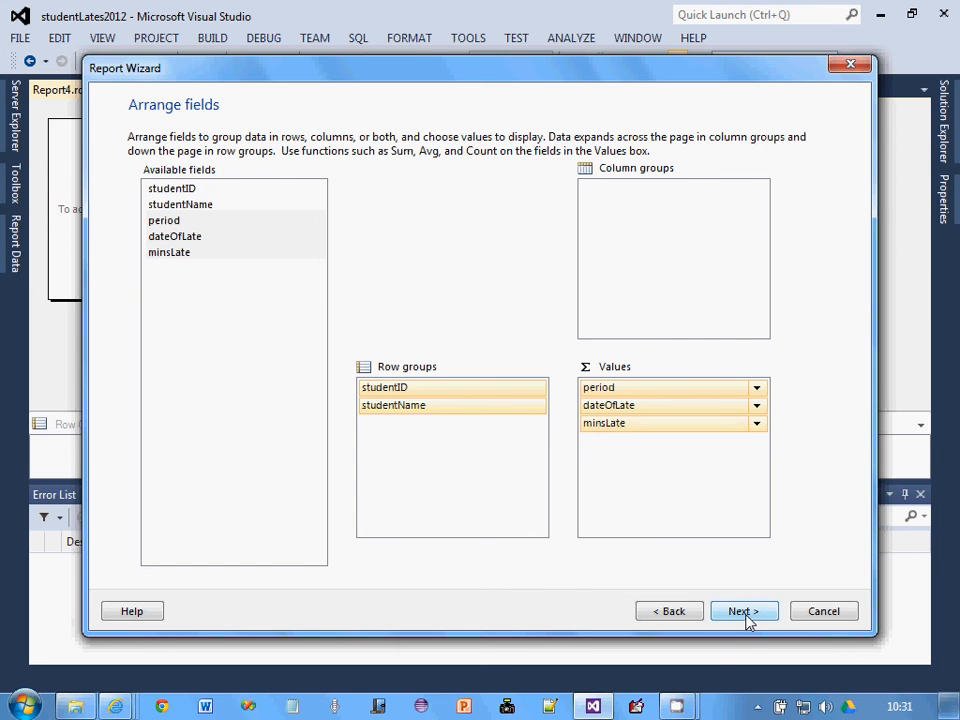
# Turn off subtotals, grand totals and expand/collapse groups in the report layout
pyautogui.click(744, 611)
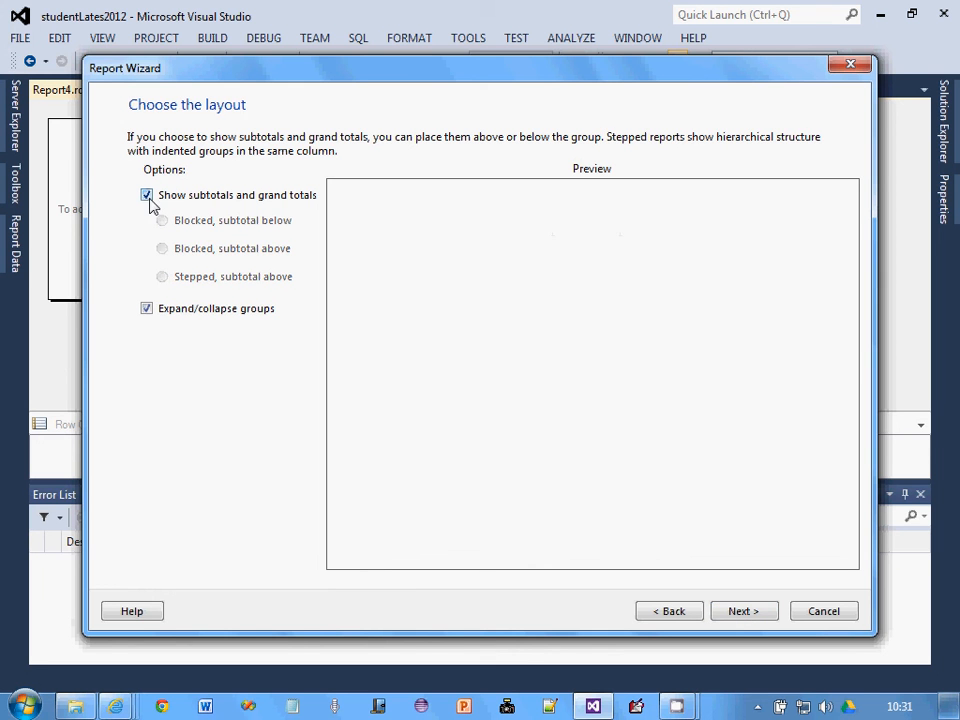
pyautogui.click(146, 194)
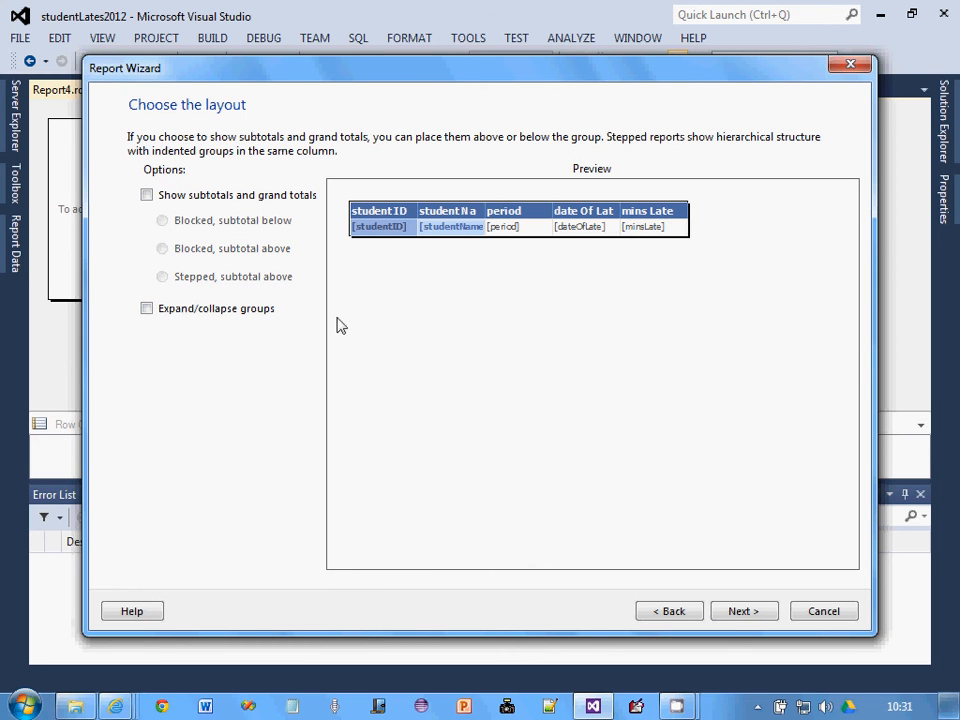
pyautogui.moveTo(472, 294)
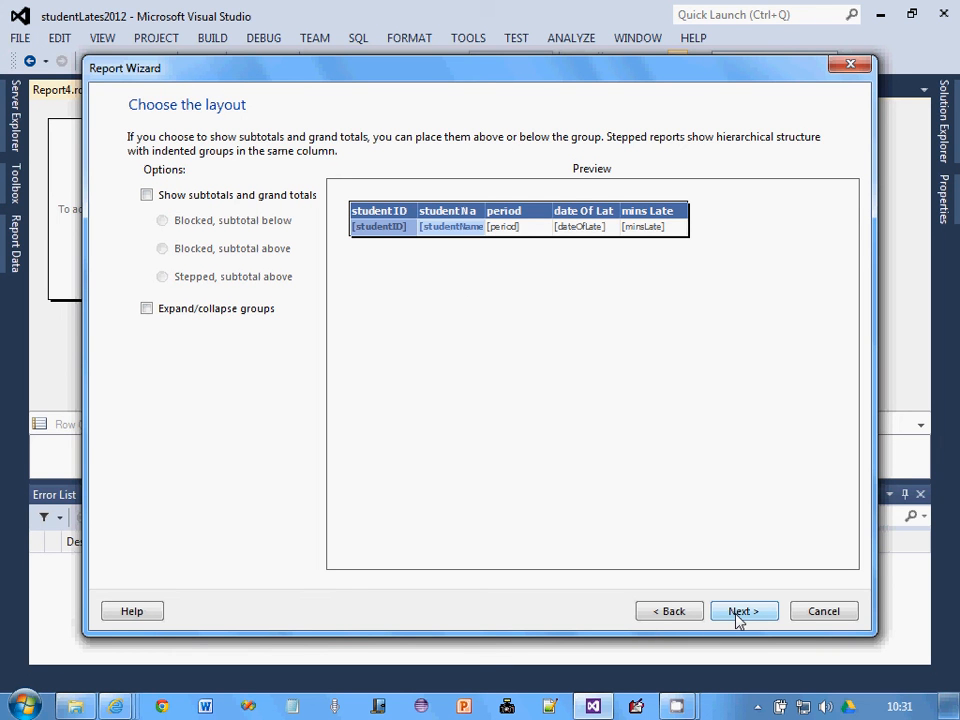
pyautogui.click(743, 611)
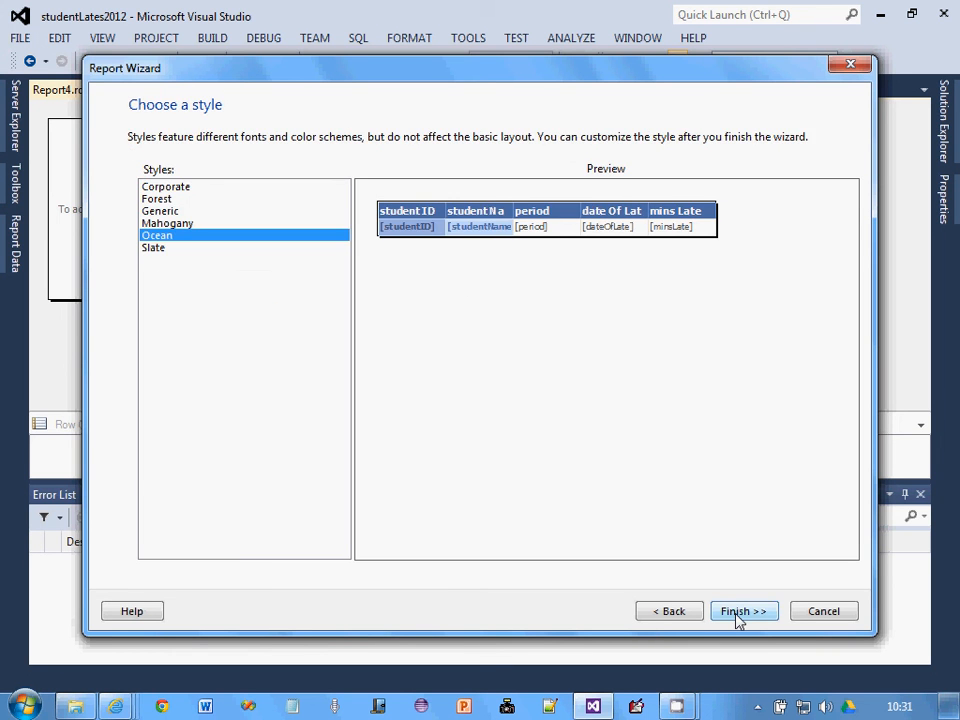
# Finish the Report Wizard with the Ocean style so Report4.rdlc opens in the designer
pyautogui.click(743, 611)
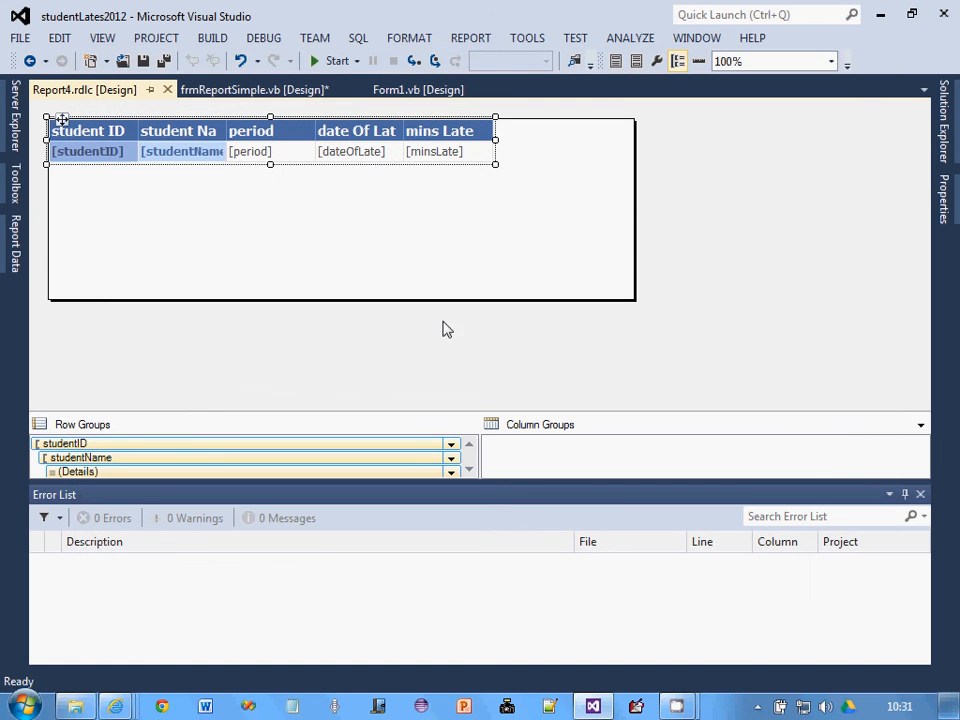
pyautogui.moveTo(85, 95)
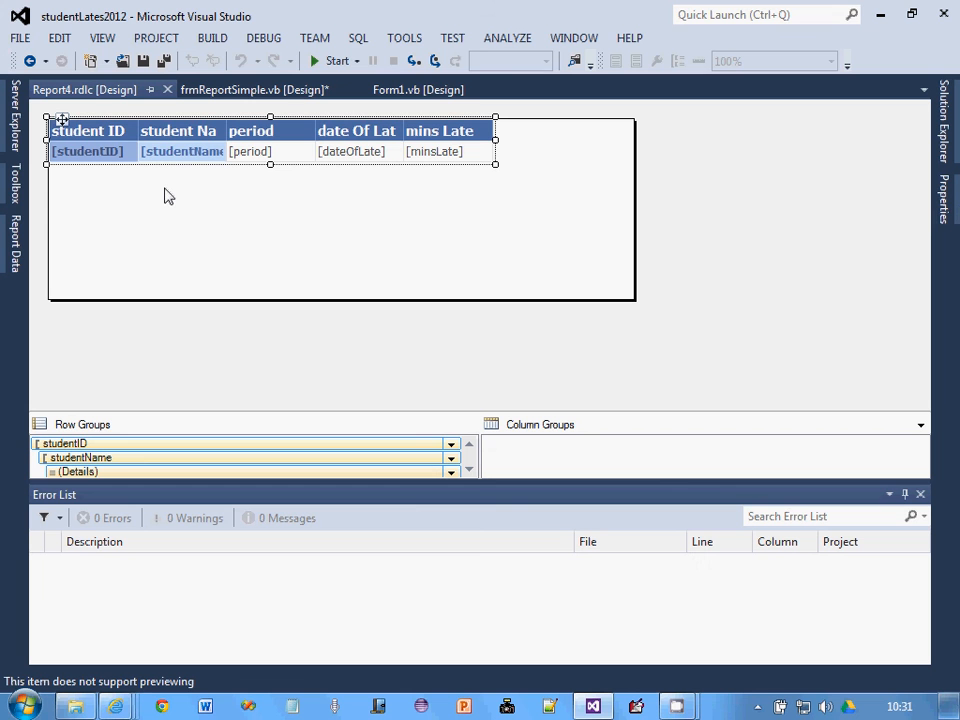
pyautogui.moveTo(164, 191)
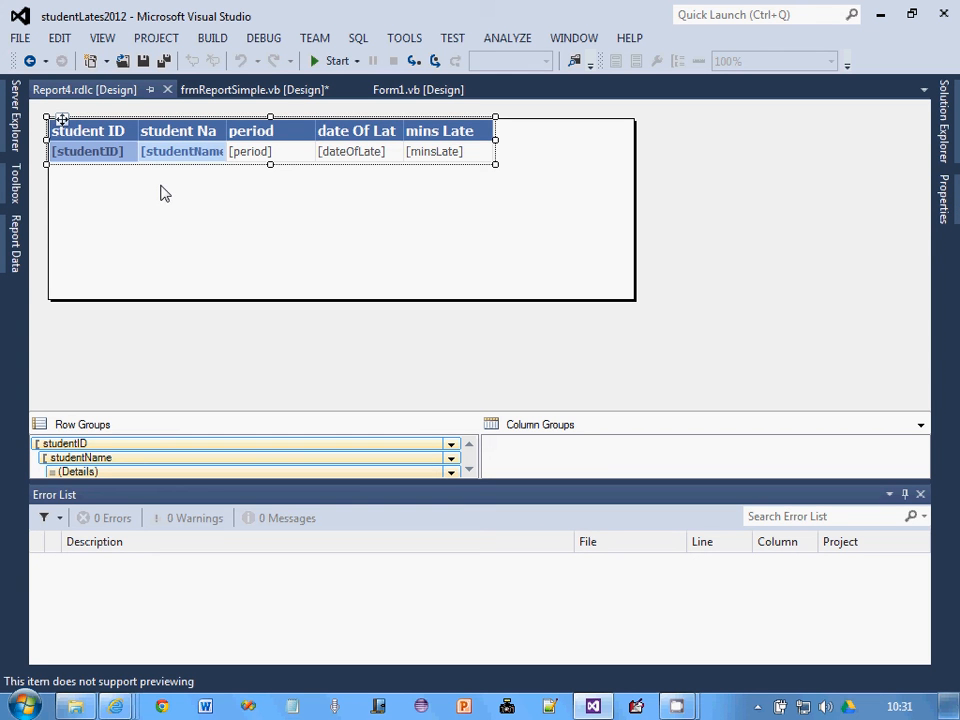
pyautogui.moveTo(166, 98)
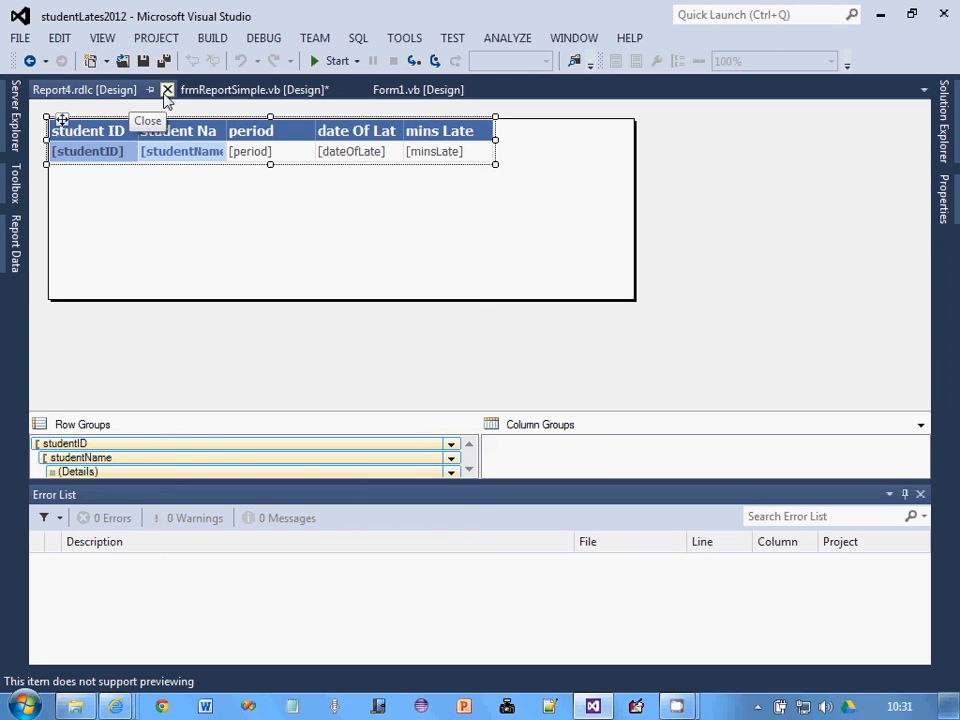
# Close Report4.rdlc and point frmReportSimple's report viewer at studentLates.Report4.rdlc
pyautogui.click(170, 97)
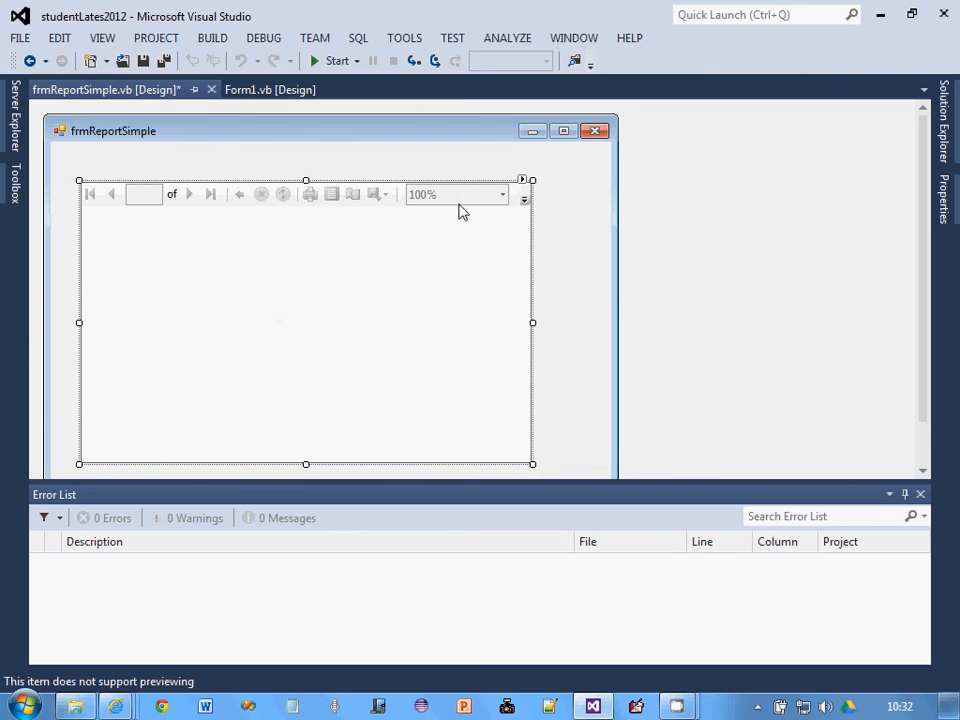
pyautogui.moveTo(525, 190)
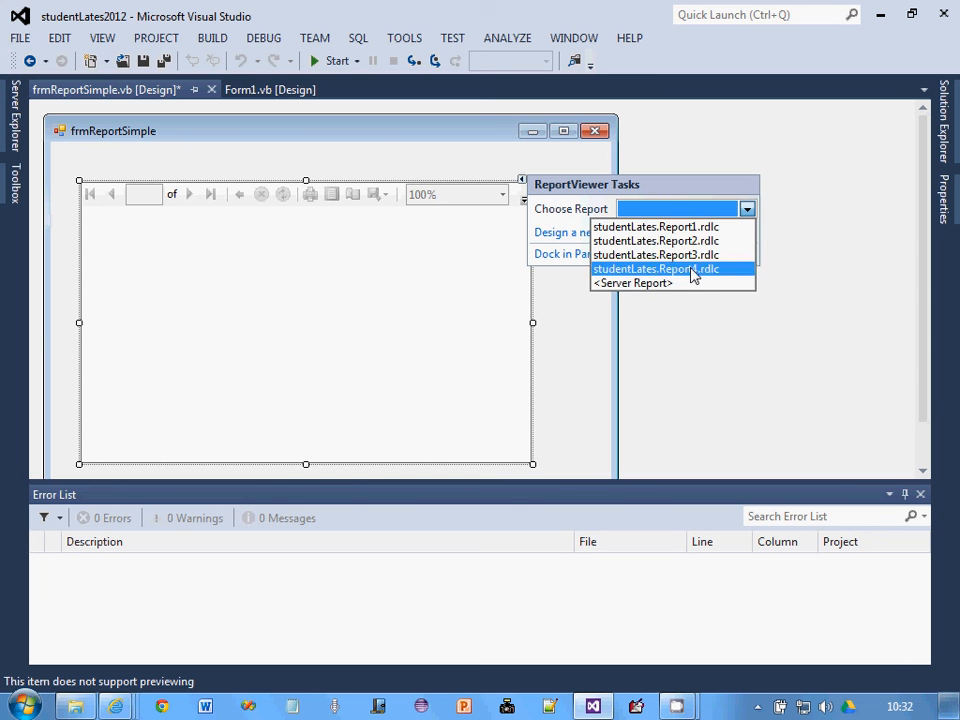
pyautogui.click(656, 268)
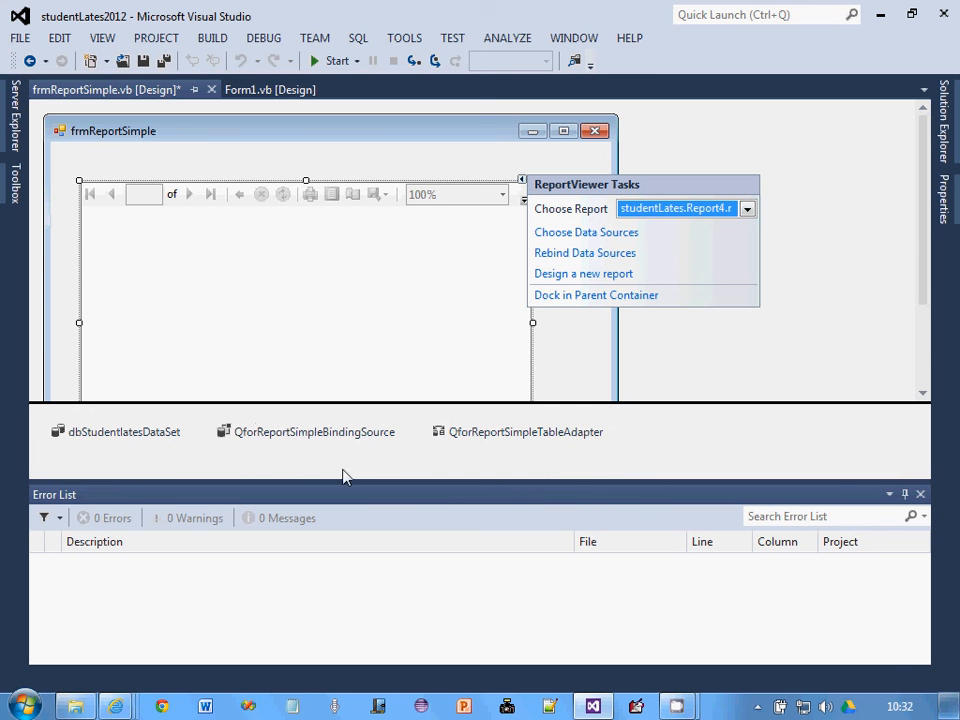
pyautogui.moveTo(557, 393)
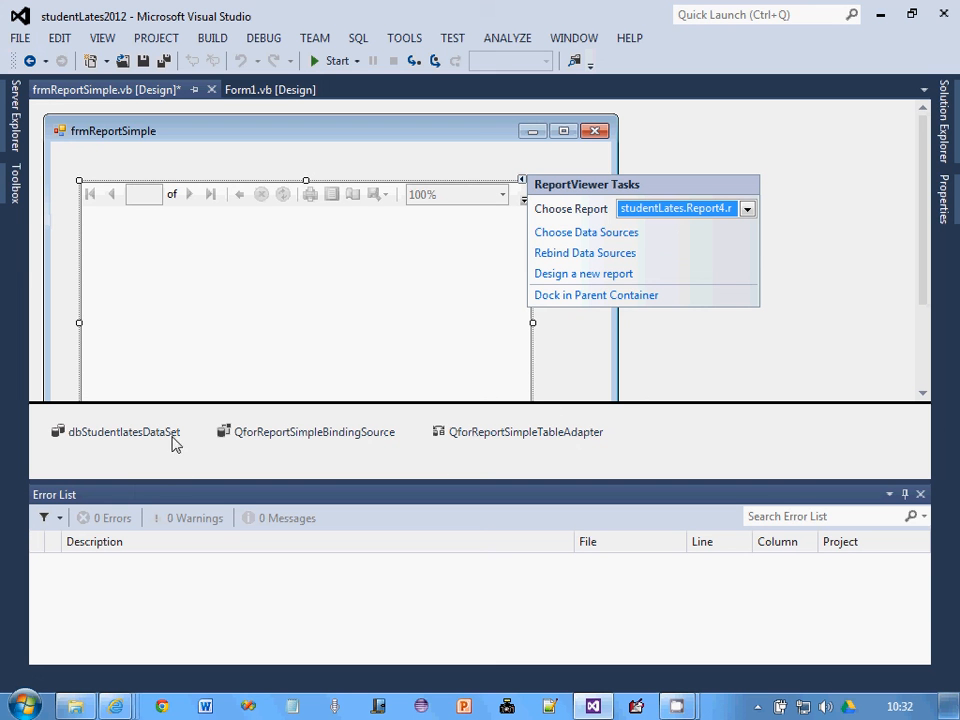
pyautogui.moveTo(573, 362)
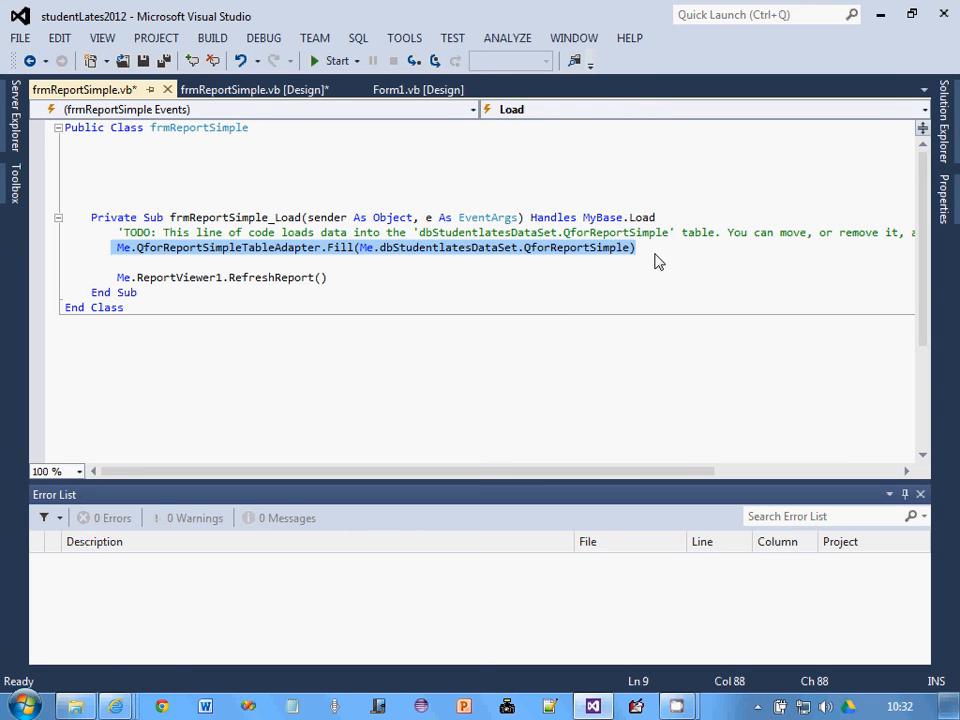
pyautogui.moveTo(108, 298)
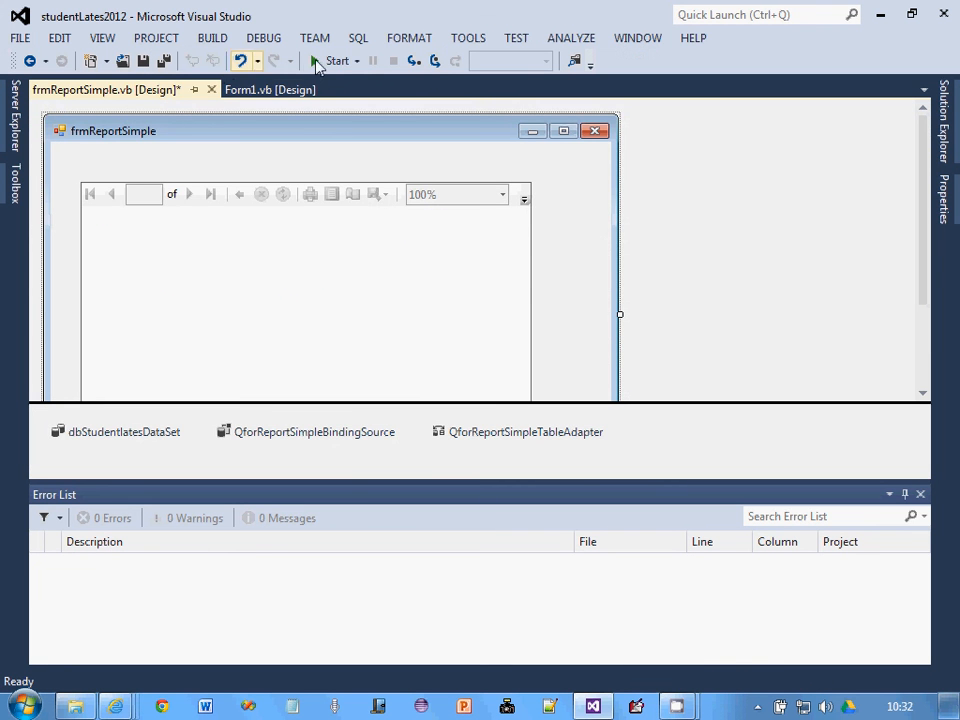
pyautogui.click(331, 61)
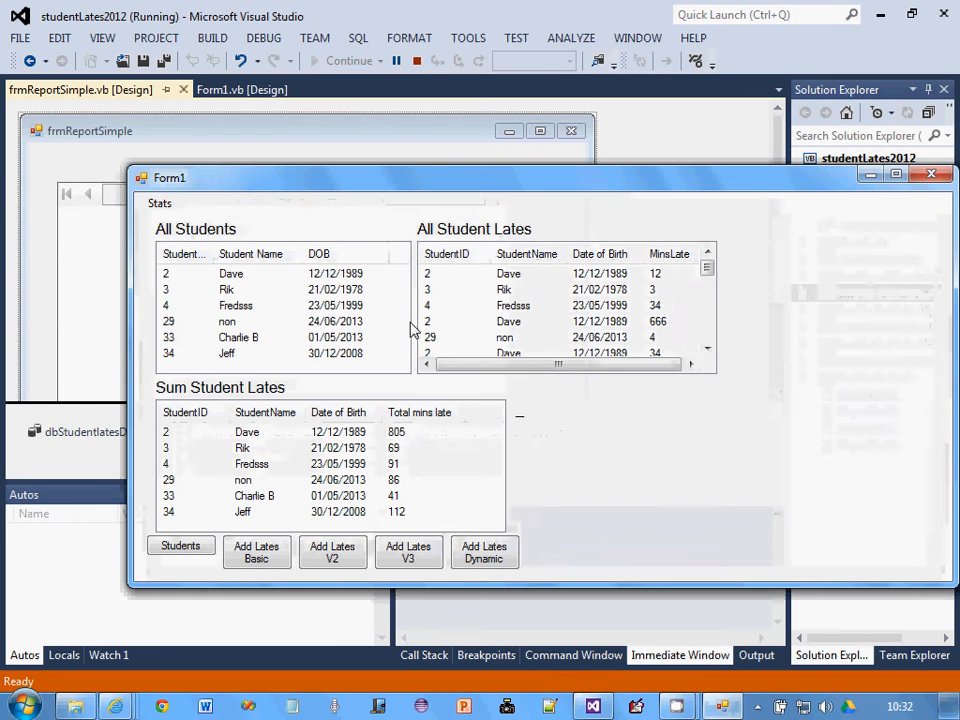
pyautogui.click(159, 204)
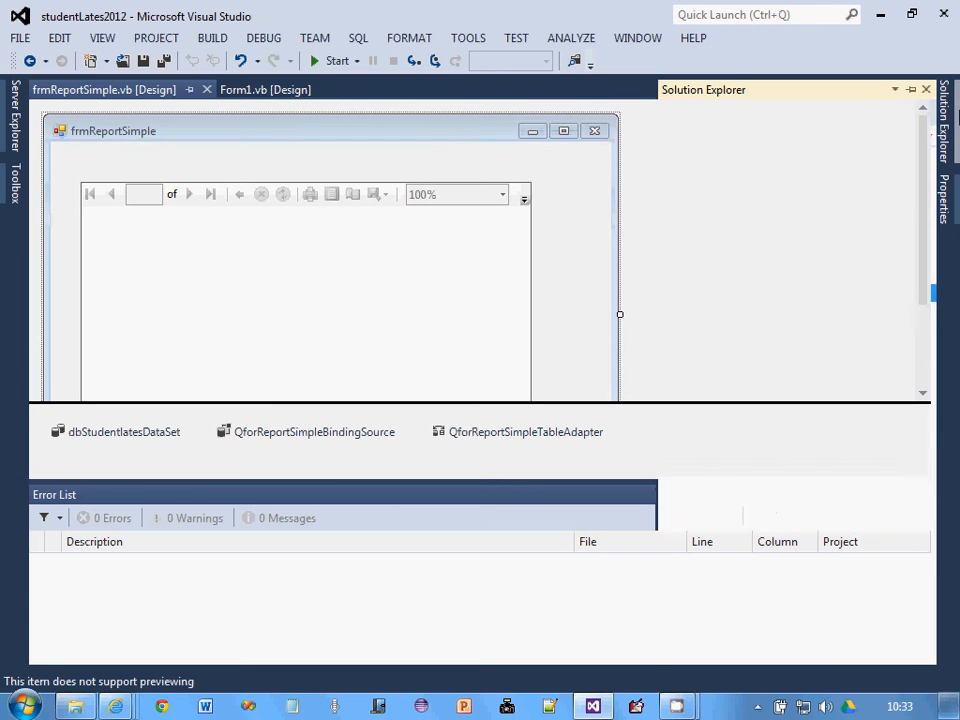
# Reopen Report4.rdlc from the project files and select its table
pyautogui.click(733, 444)
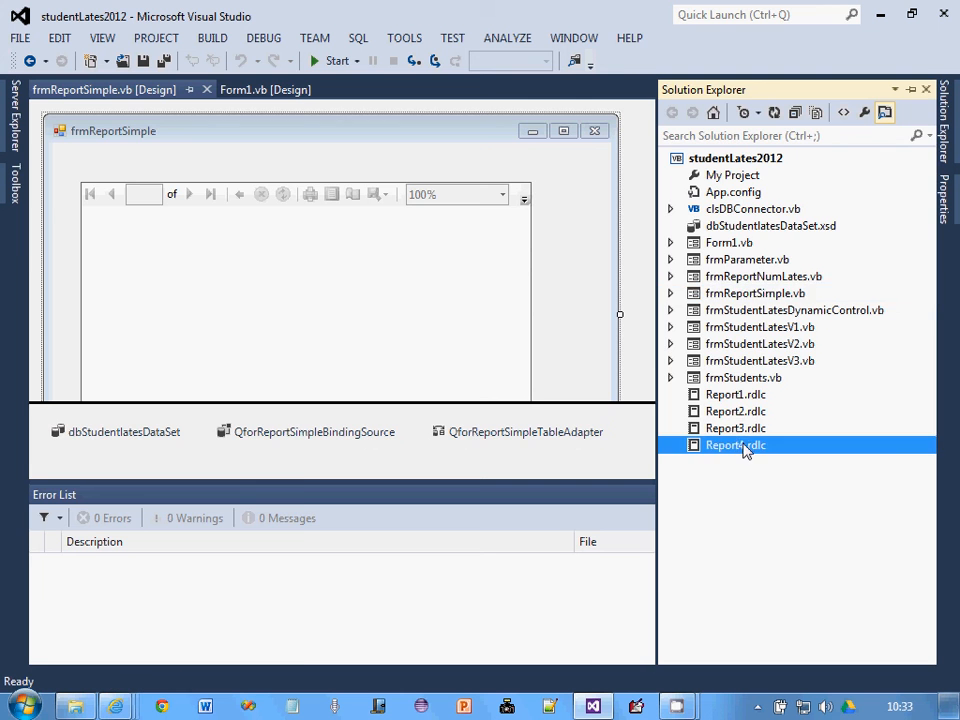
pyautogui.doubleClick(732, 444)
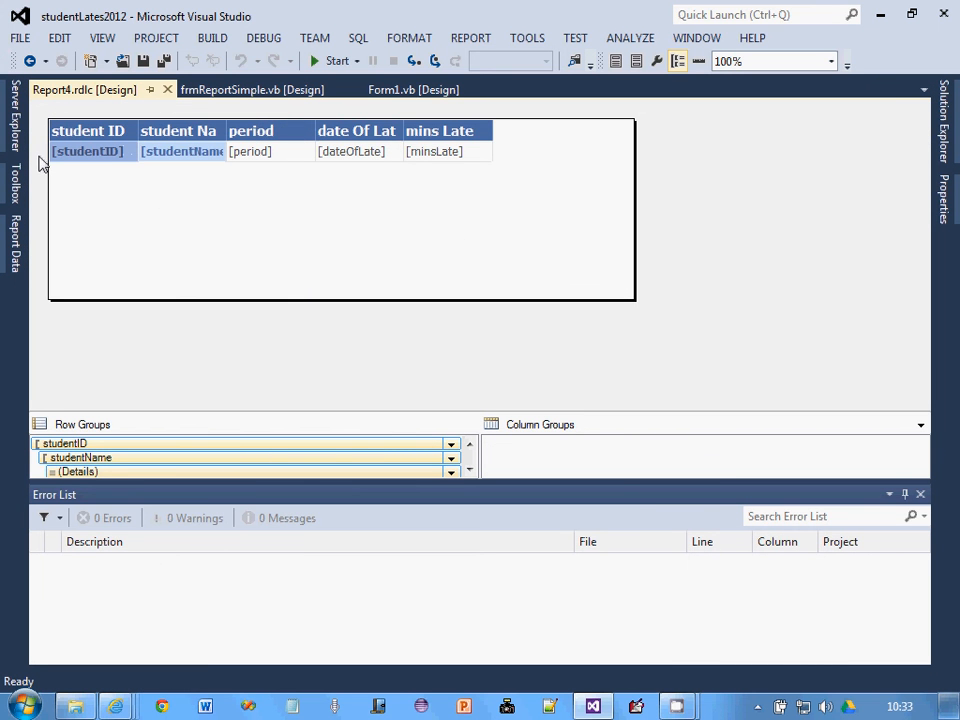
pyautogui.click(85, 151)
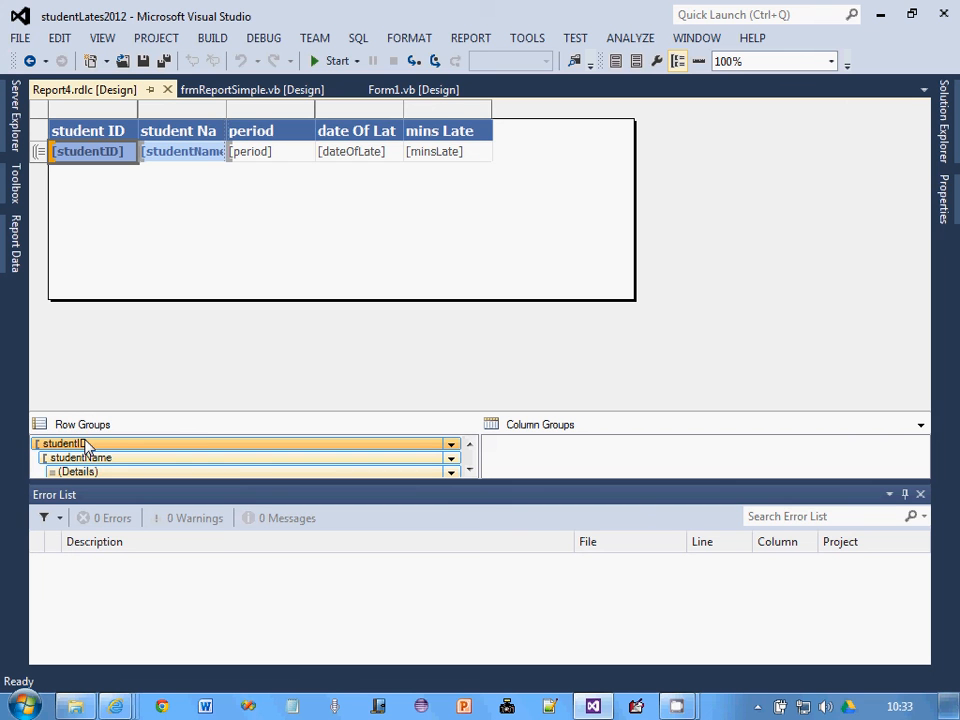
# Add a Total row after the studentID group and edit the period total cell
pyautogui.rightClick(80, 443)
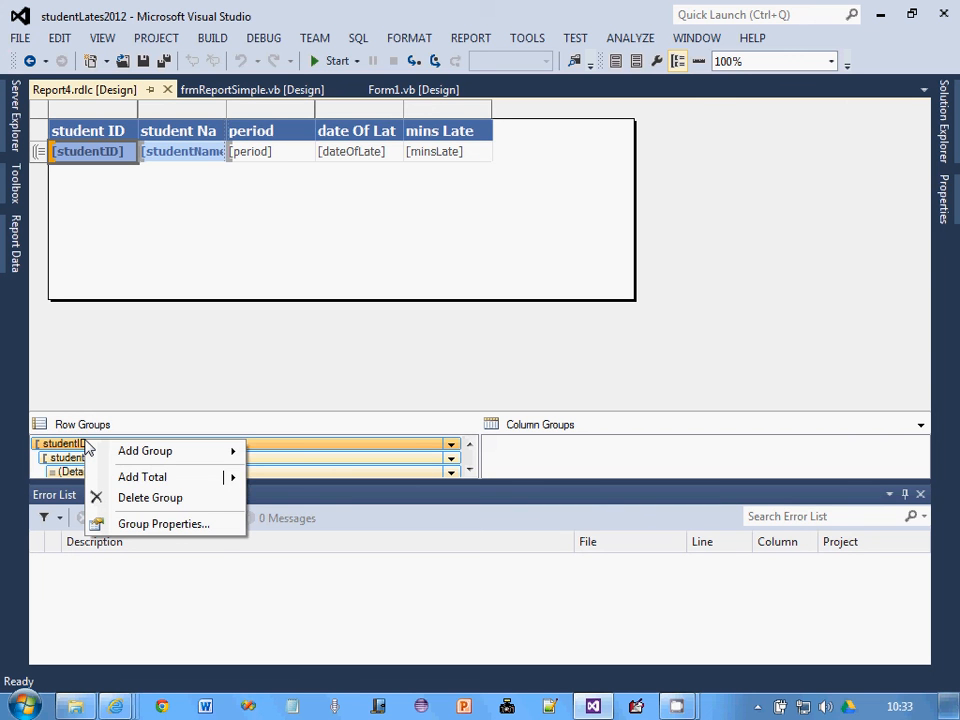
pyautogui.moveTo(150, 448)
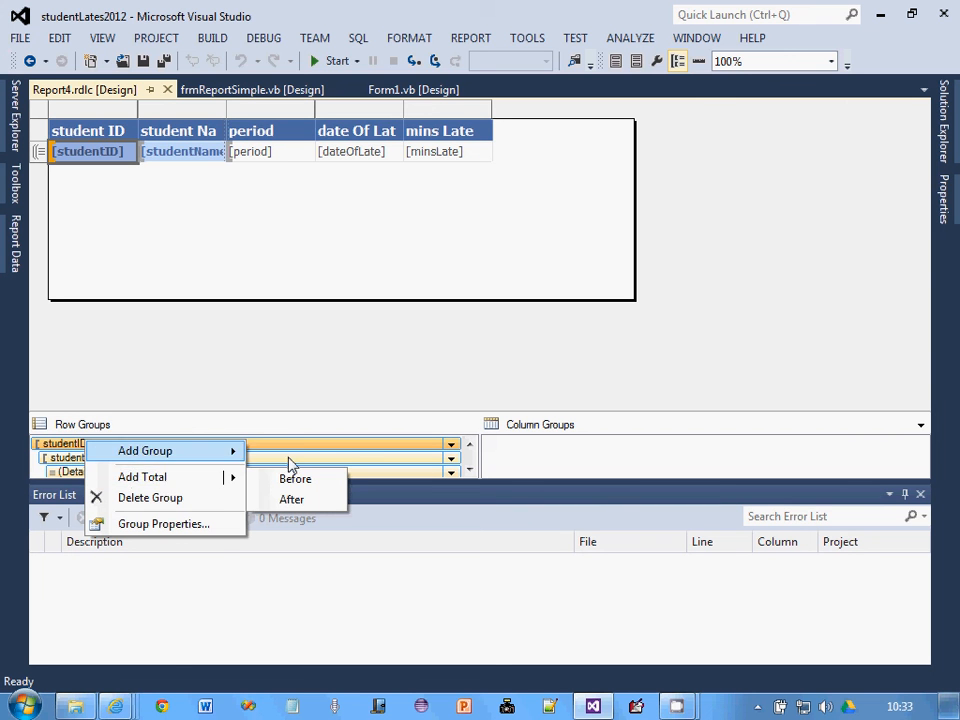
pyautogui.click(292, 499)
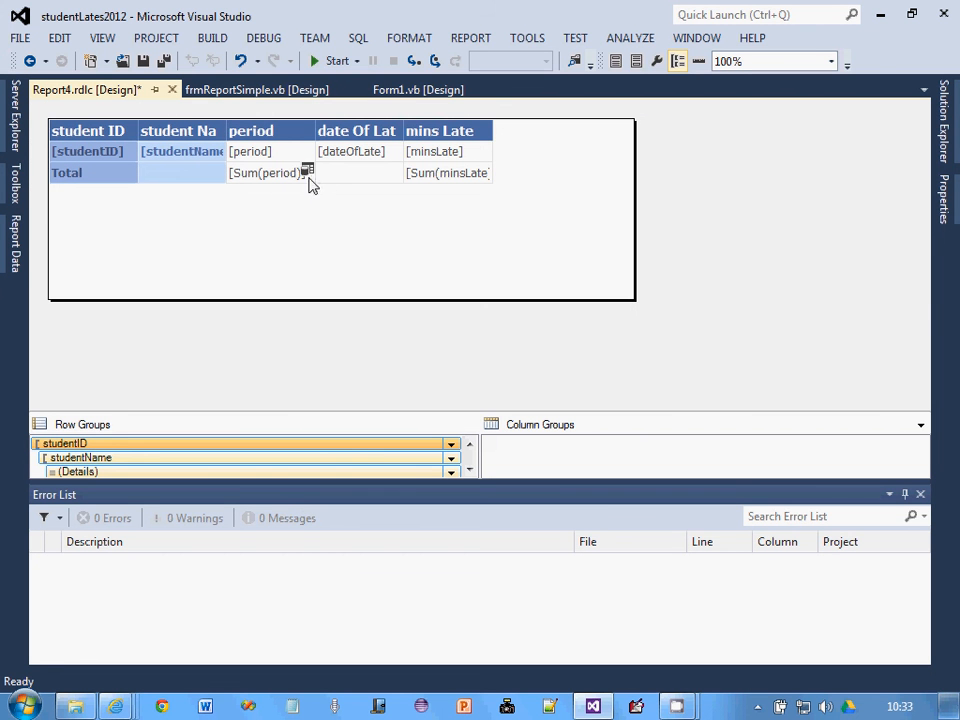
pyautogui.moveTo(265, 182)
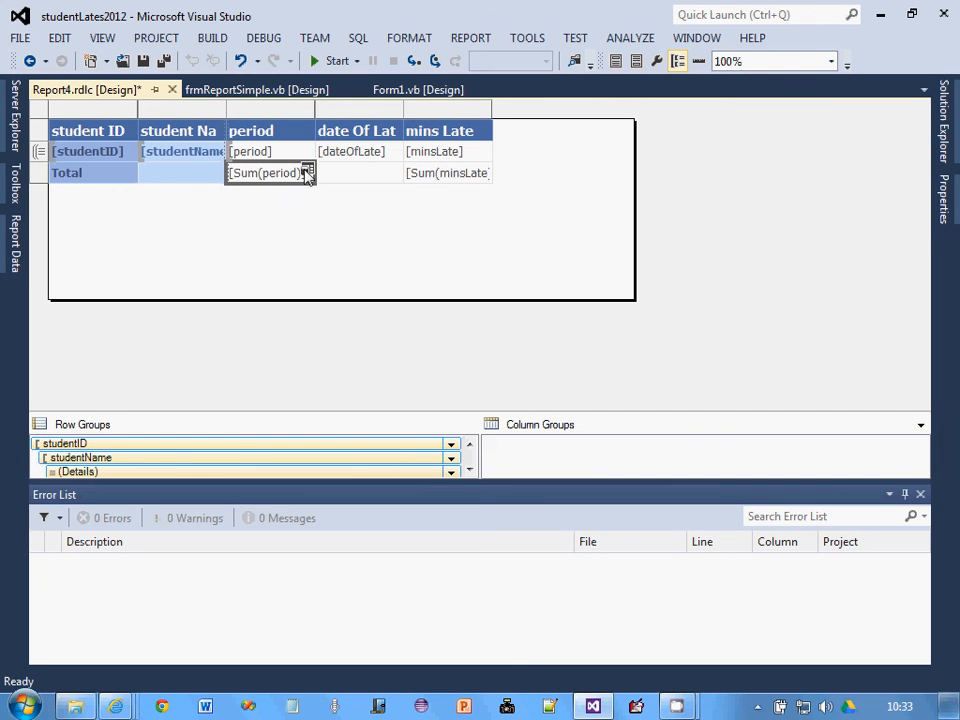
pyautogui.doubleClick(267, 172)
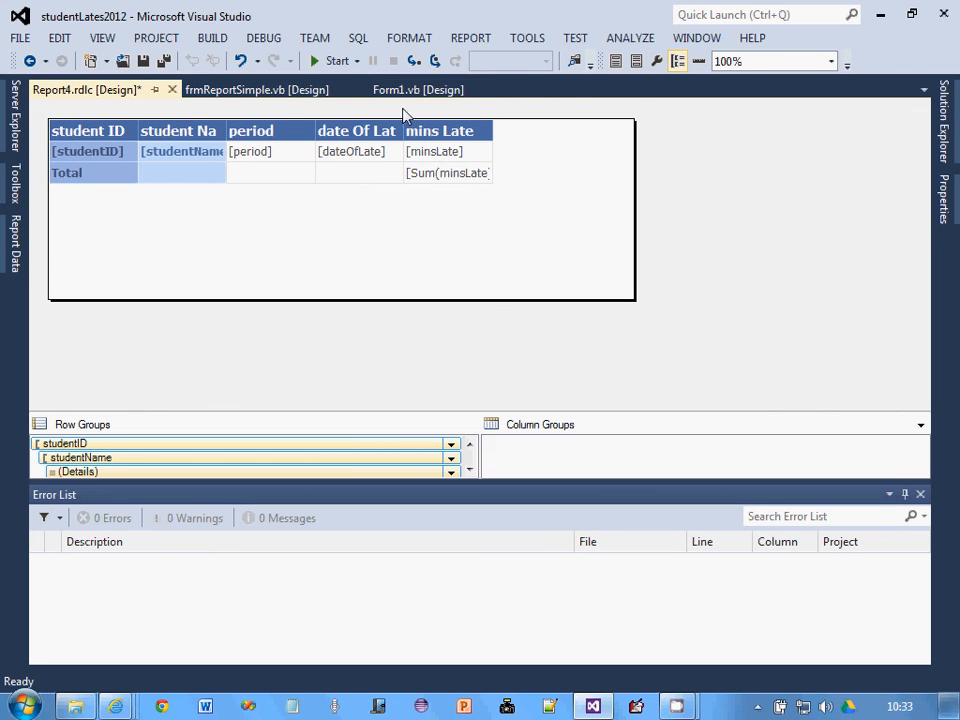
pyautogui.moveTo(320, 63)
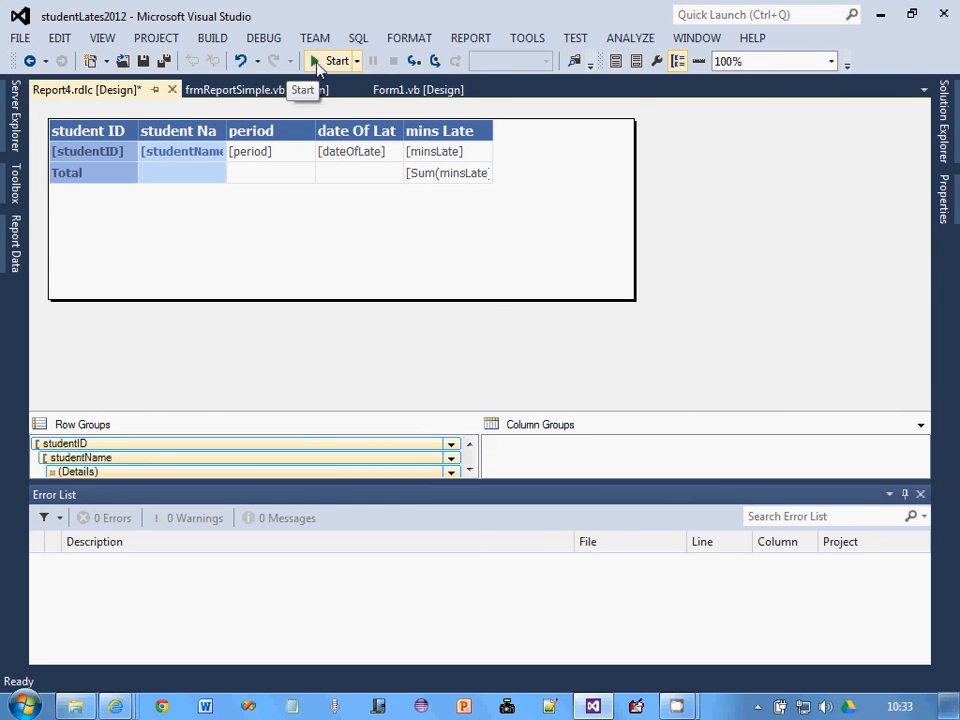
pyautogui.click(338, 61)
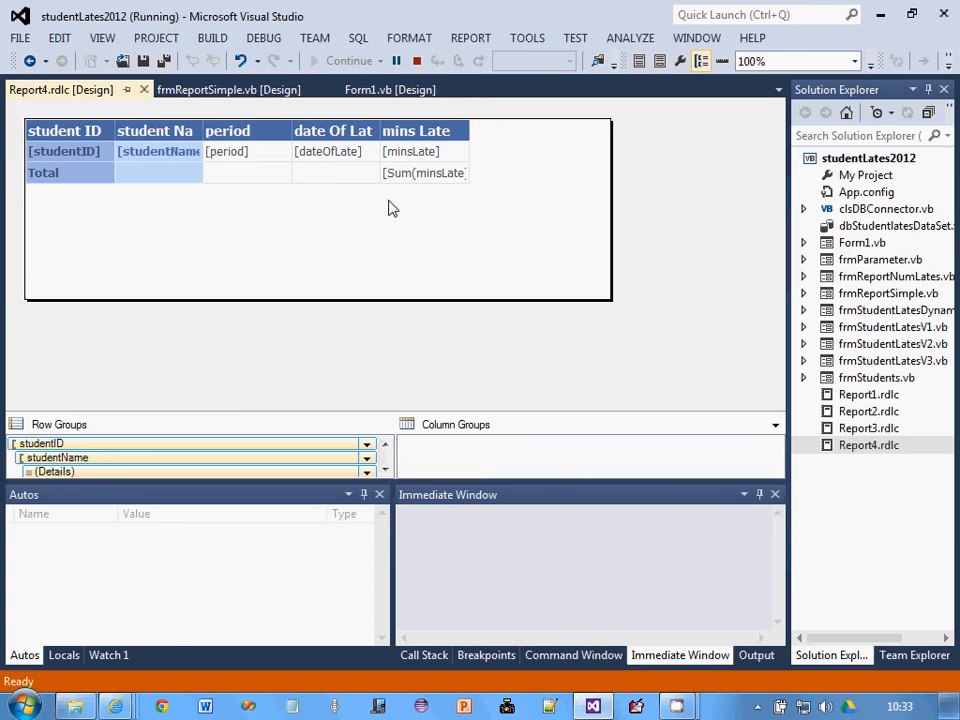
pyautogui.click(150, 157)
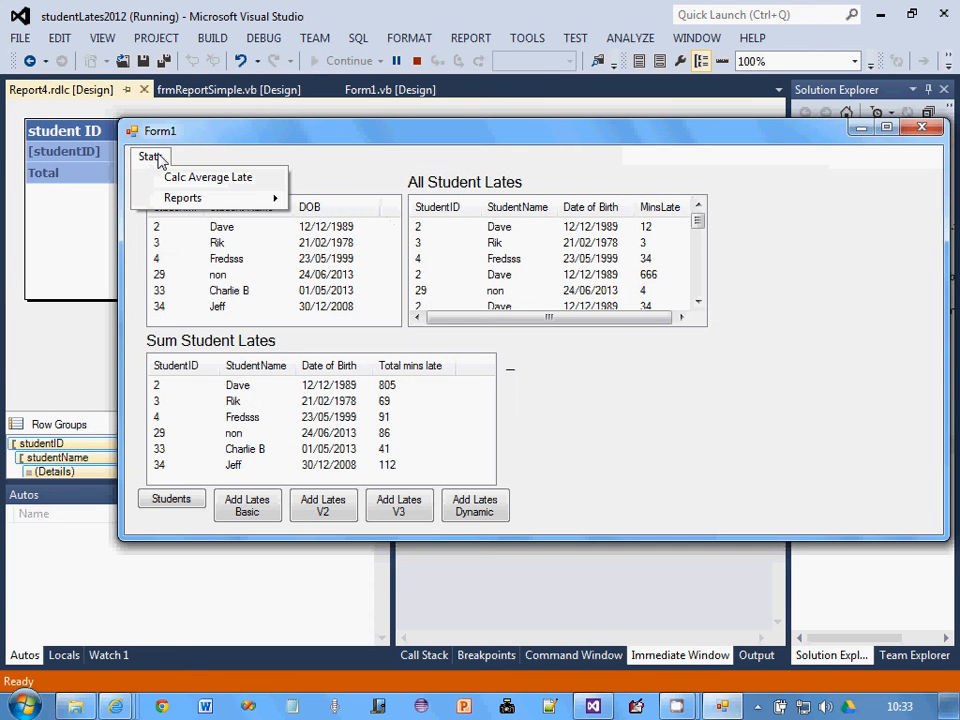
pyautogui.click(310, 365)
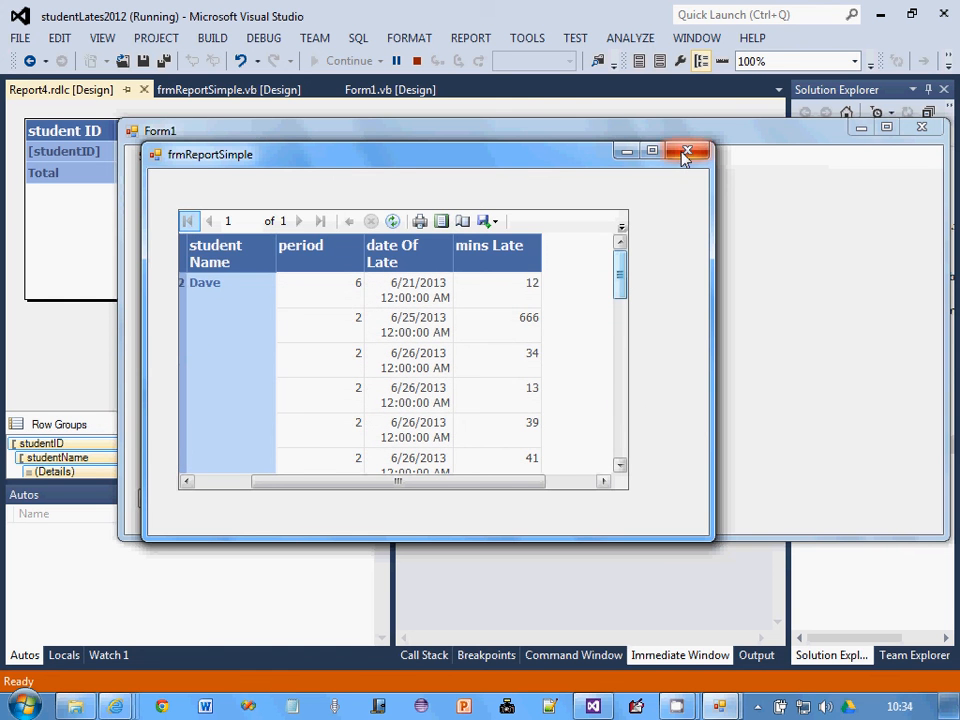
pyautogui.click(684, 151)
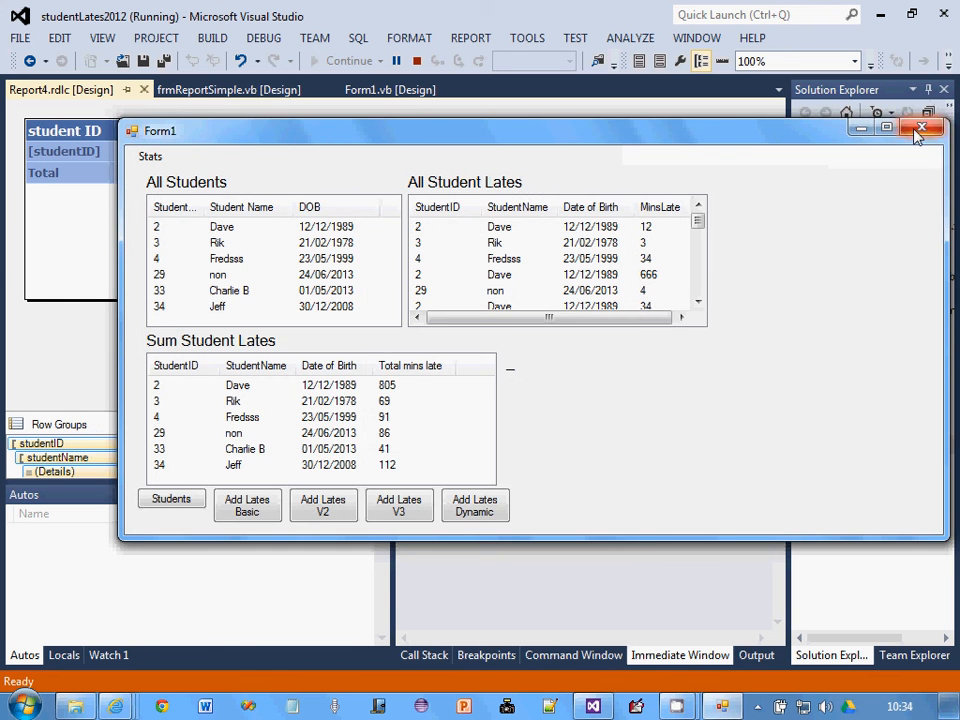
pyautogui.click(919, 127)
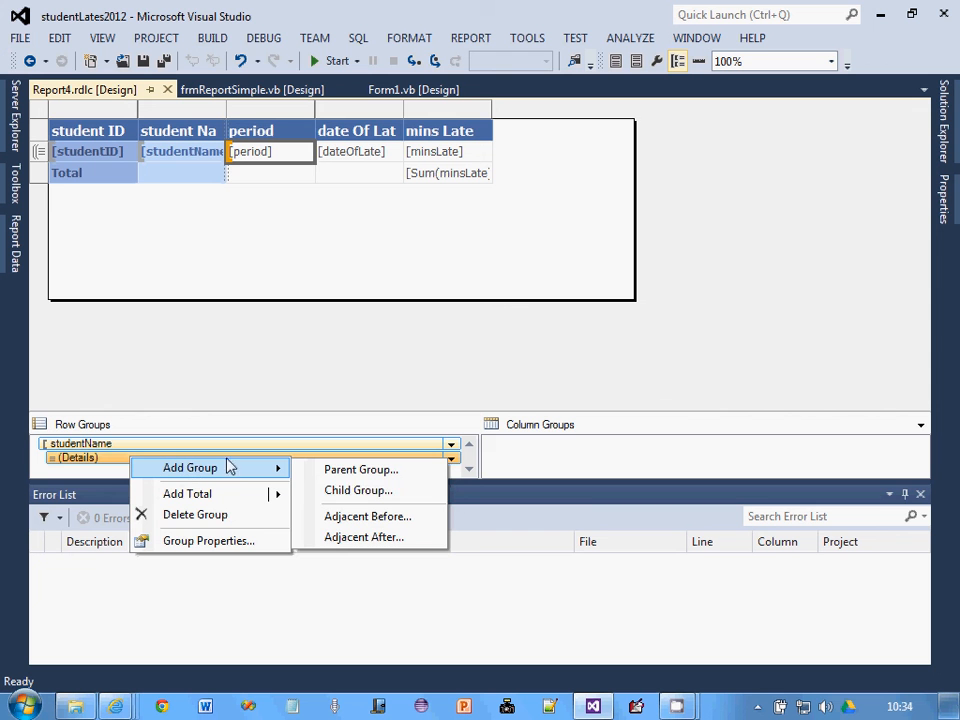
pyautogui.moveTo(250, 483)
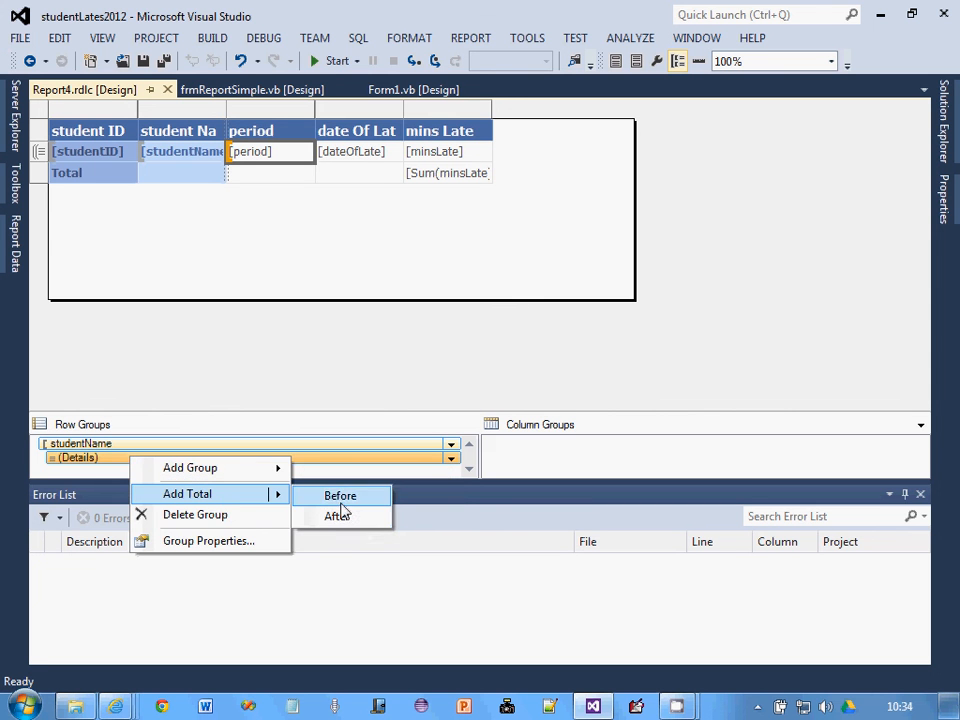
# Add a per-student total row after Details and clear its Sum(period) cell
pyautogui.click(340, 495)
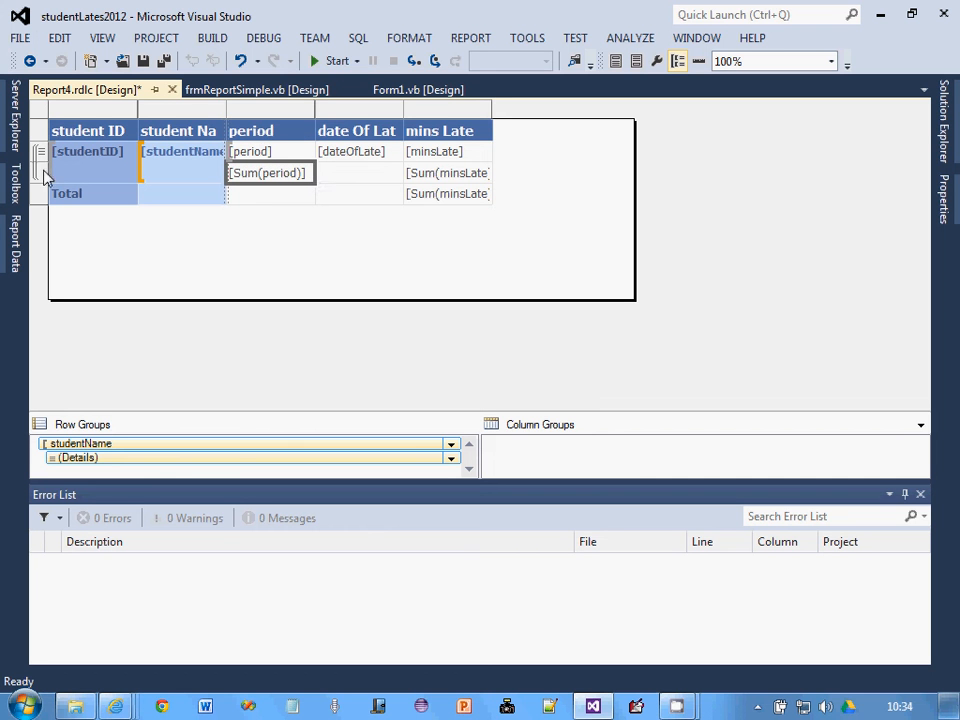
pyautogui.click(267, 172)
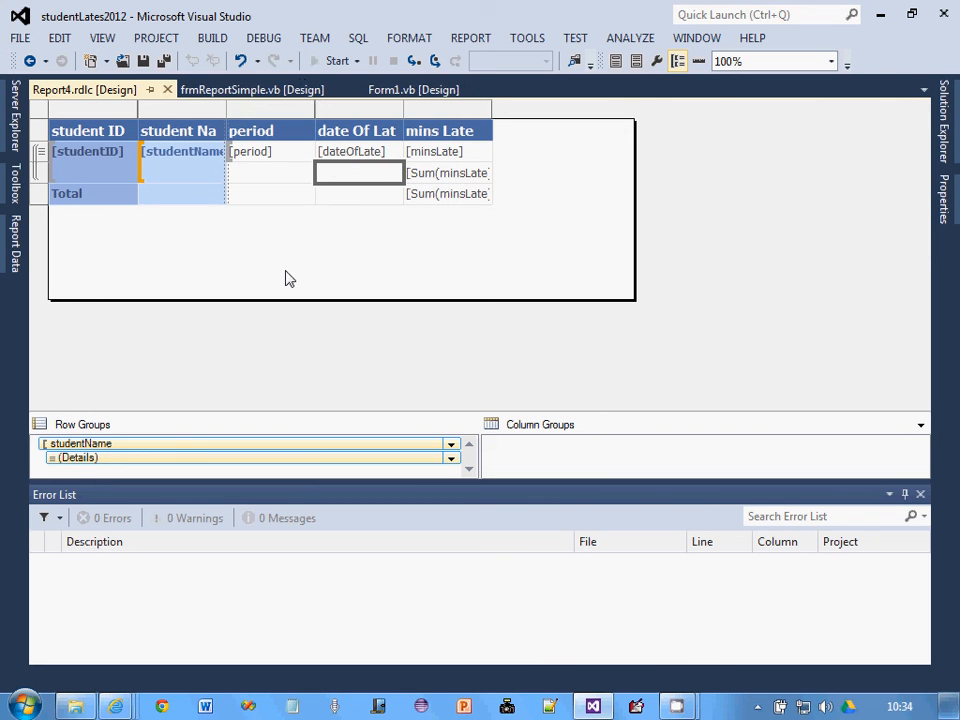
# Run the project, view the Stats lates report's per-student minsLate totals, then close it
pyautogui.click(337, 61)
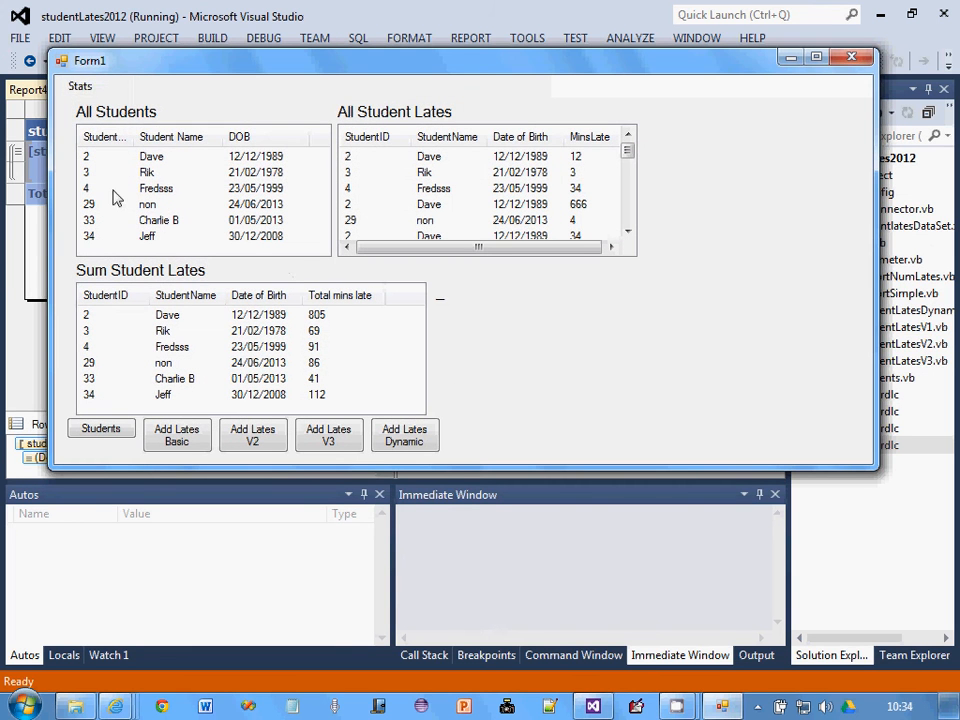
pyautogui.click(80, 82)
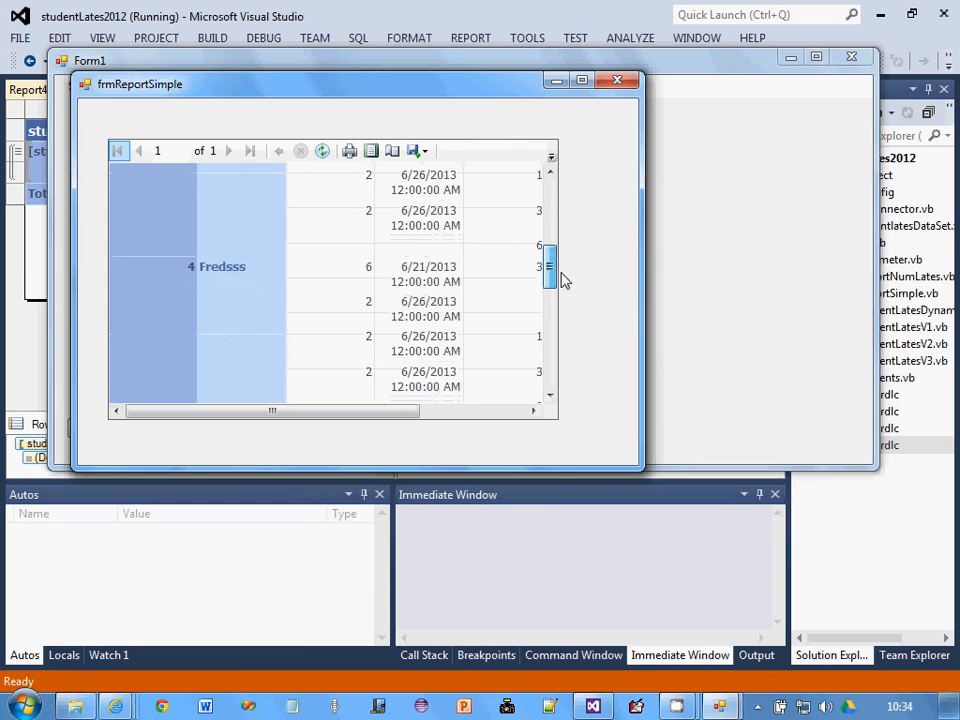
pyautogui.moveTo(270, 411); pyautogui.dragTo(305, 411)
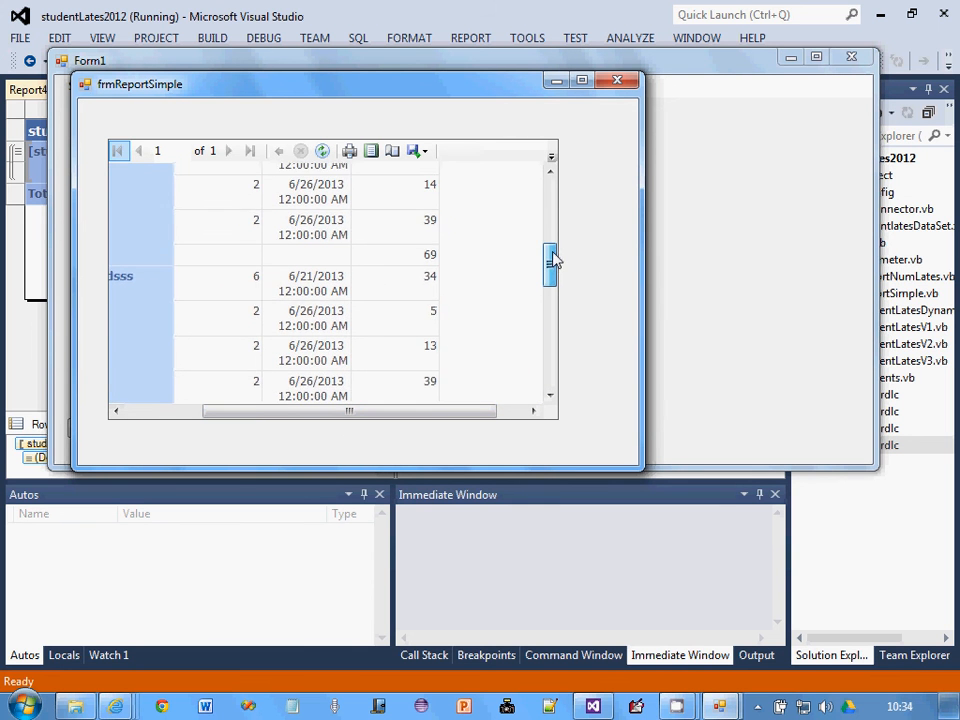
pyautogui.scroll(-3)
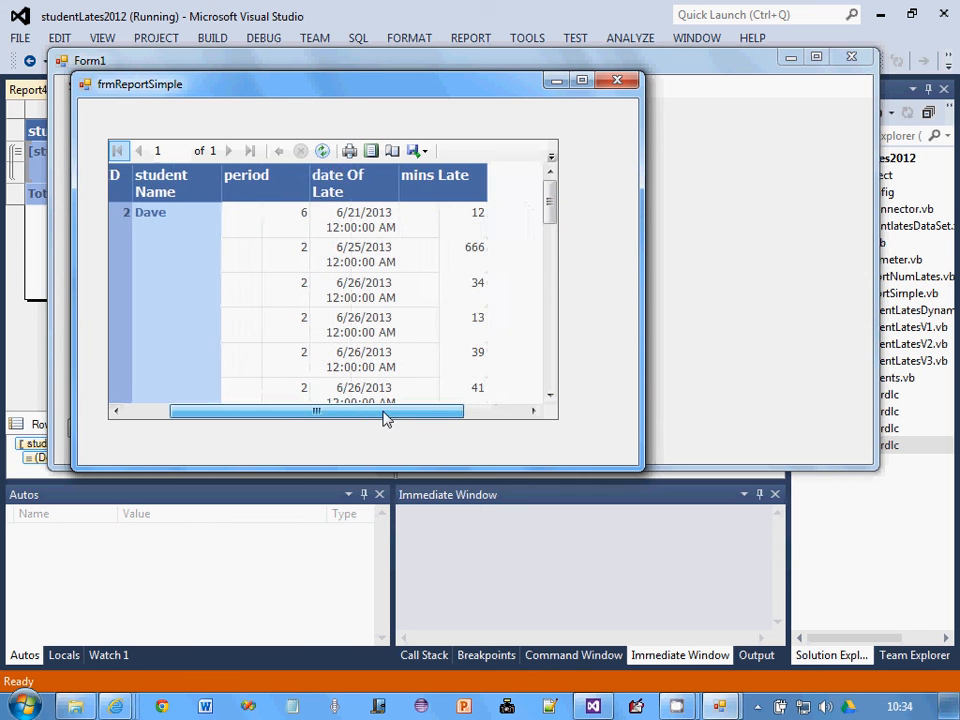
pyautogui.click(617, 82)
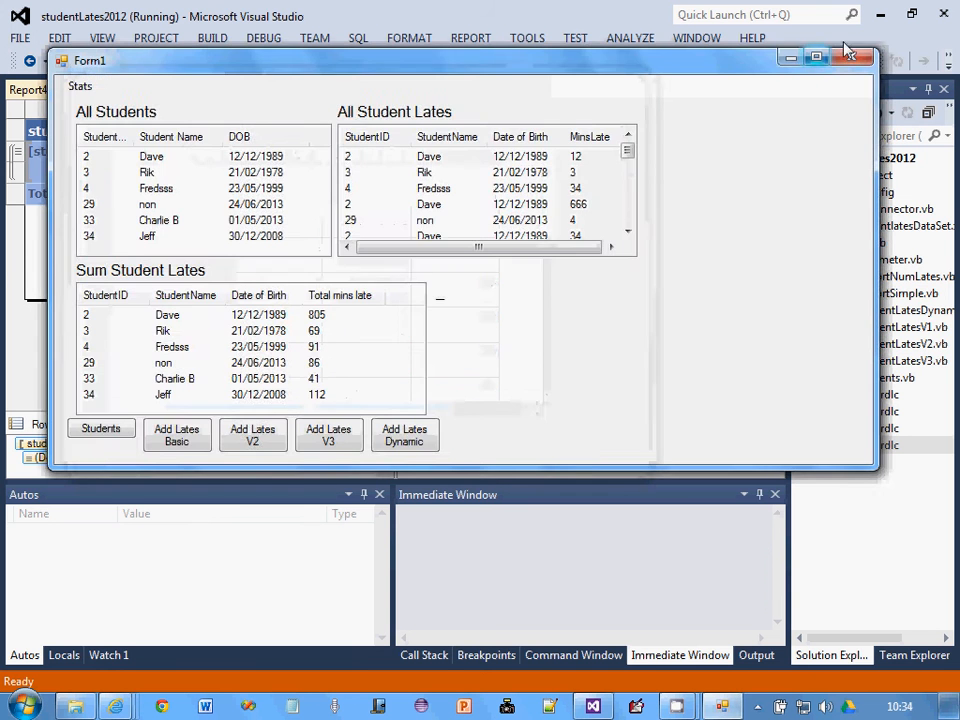